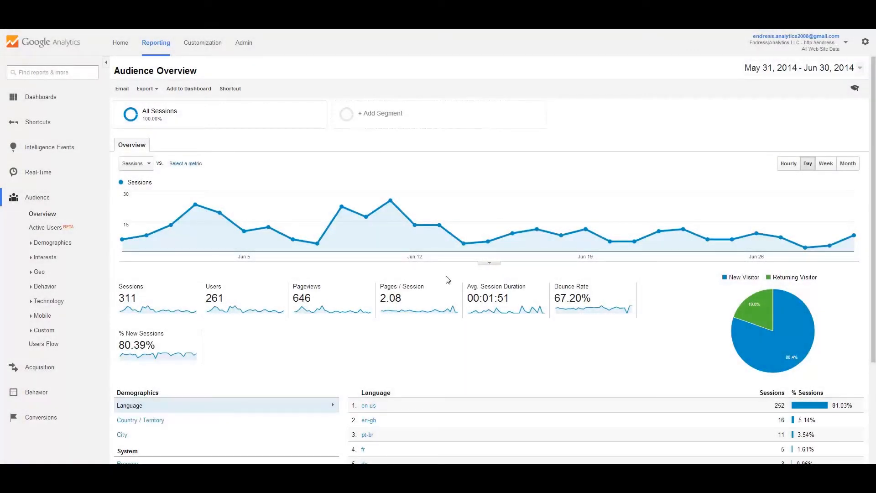
mouse_move(442, 300)
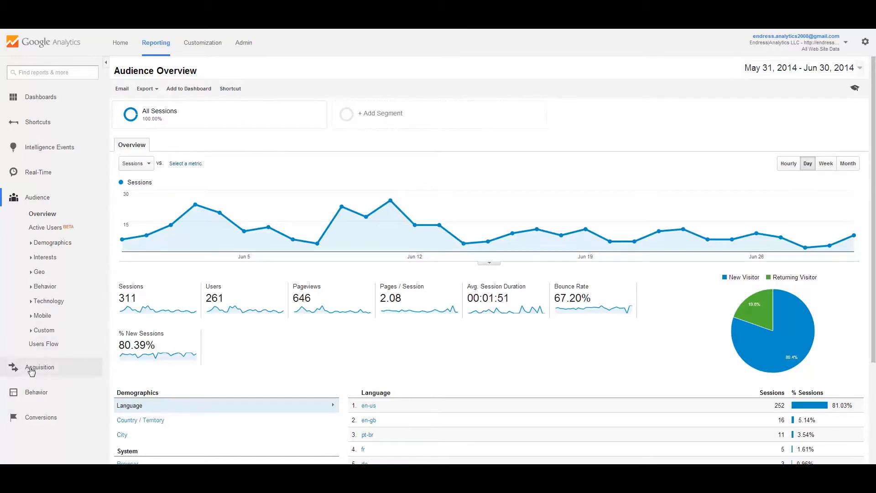
- Expand the Acquisition section in the Reporting sidebar to list the SEO reports
left_click(39, 367)
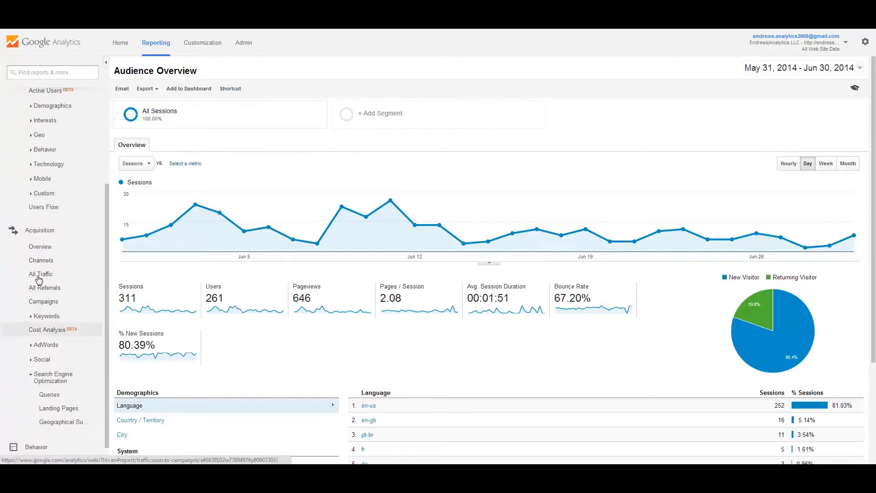
mouse_move(51, 377)
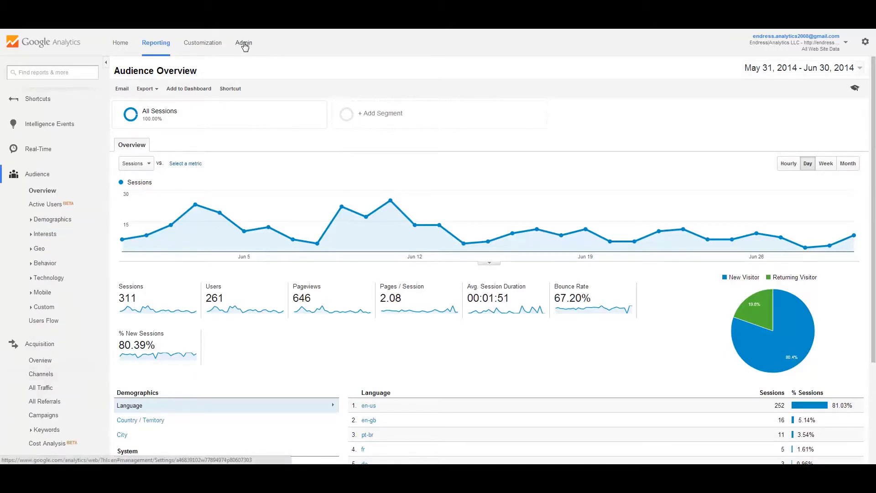
- Go to Admin > Property Settings and bring the Webmaster Tools Settings section into view
left_click(241, 43)
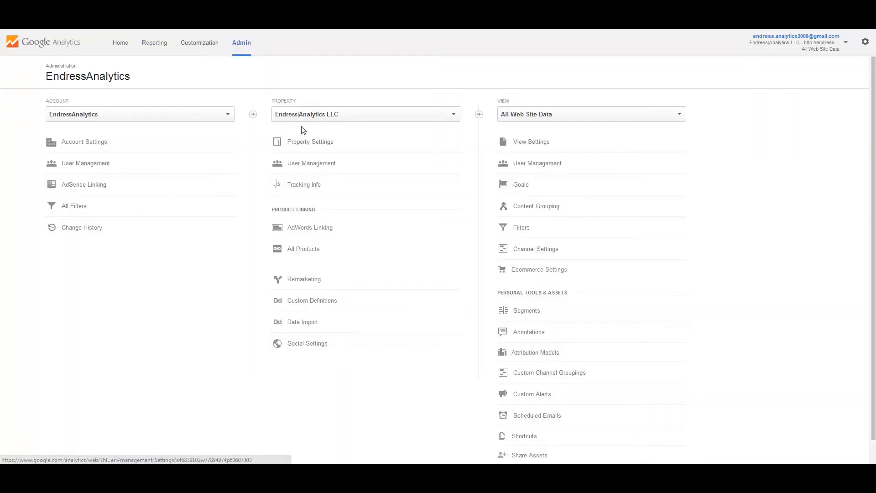
left_click(311, 141)
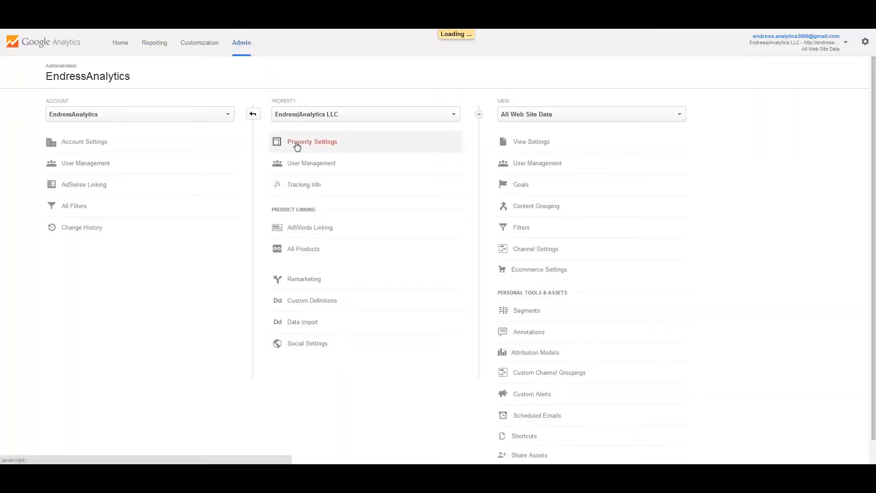
left_click(312, 141)
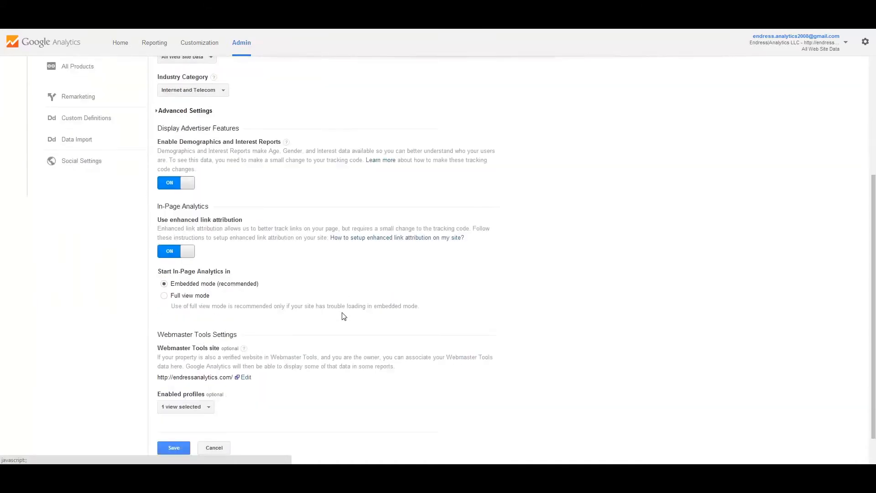
scroll("down", 3)
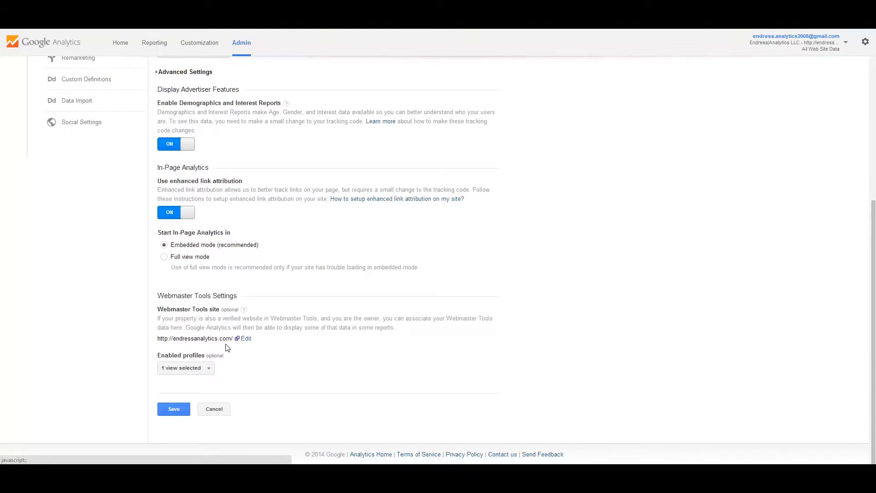
mouse_move(282, 344)
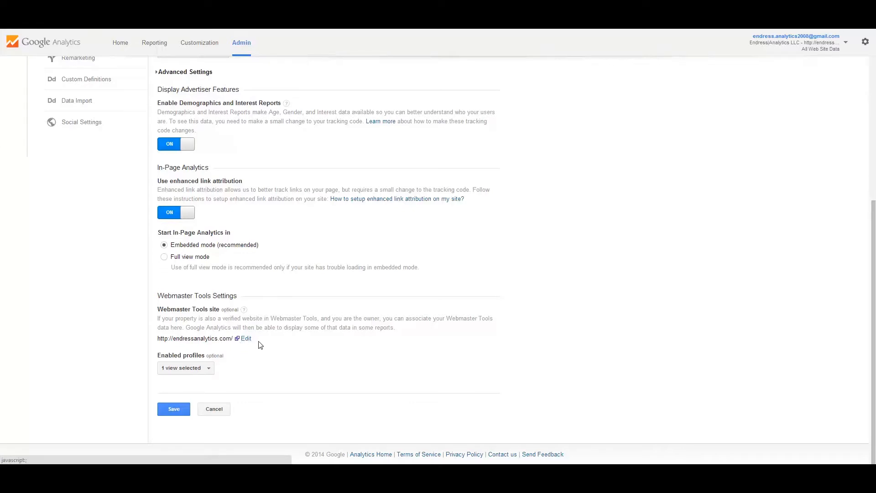
mouse_move(210, 316)
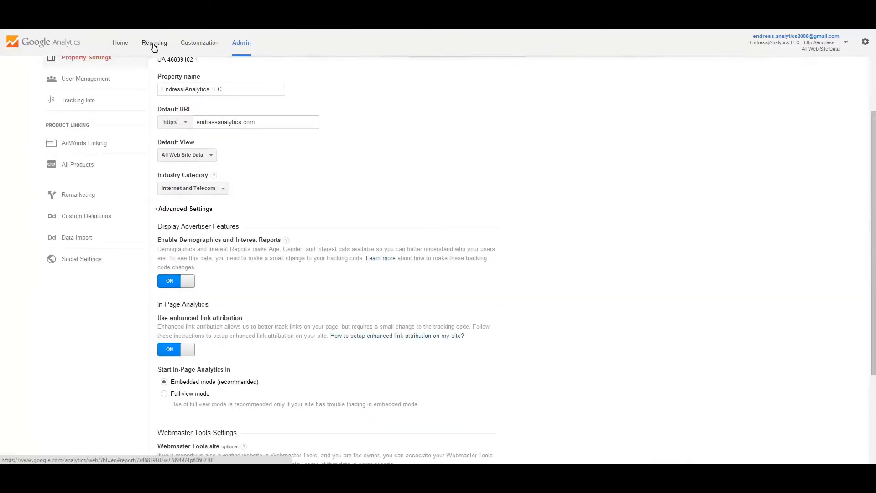
- Return to Reporting and load the Acquisition > Search Engine Optimization > Queries report
left_click(156, 43)
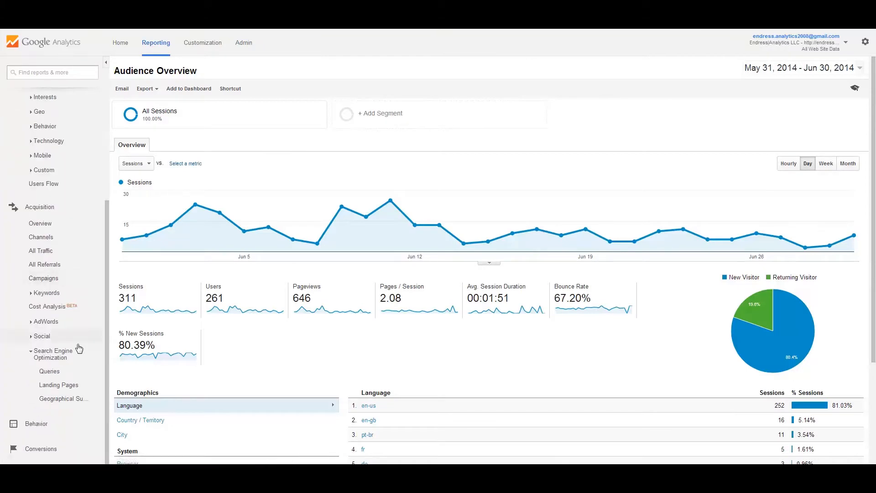
mouse_move(49, 371)
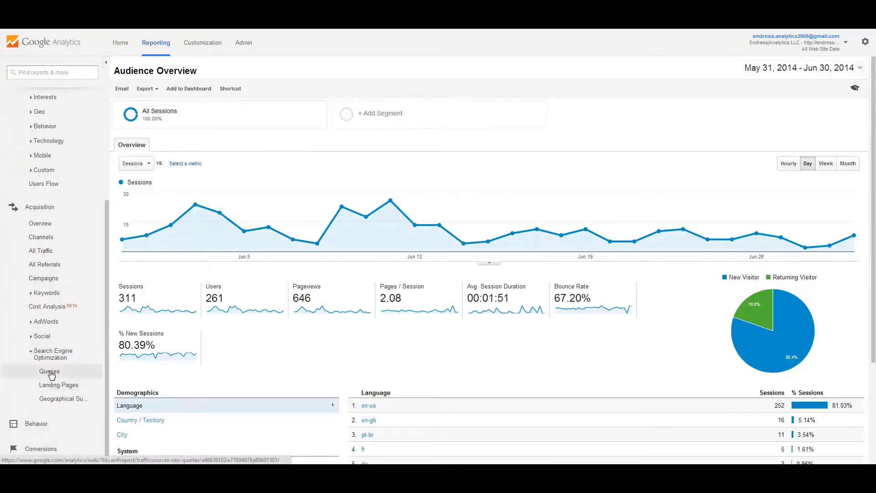
left_click(49, 371)
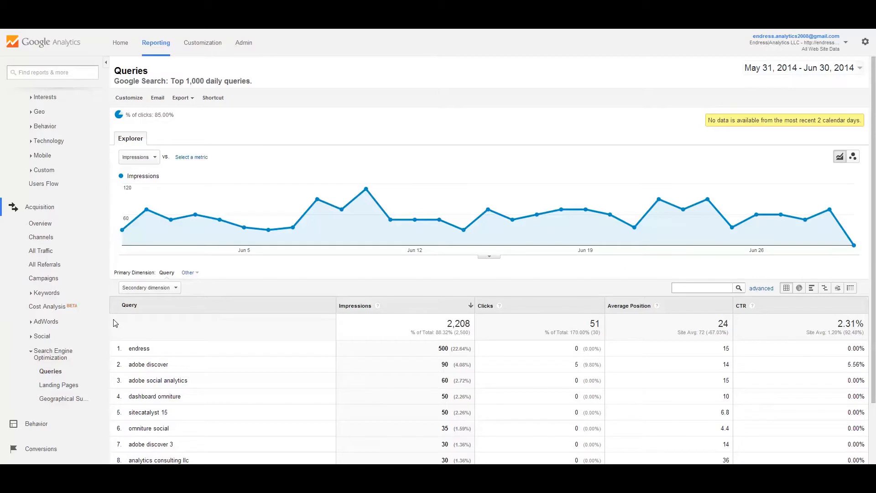
scroll("down", 3)
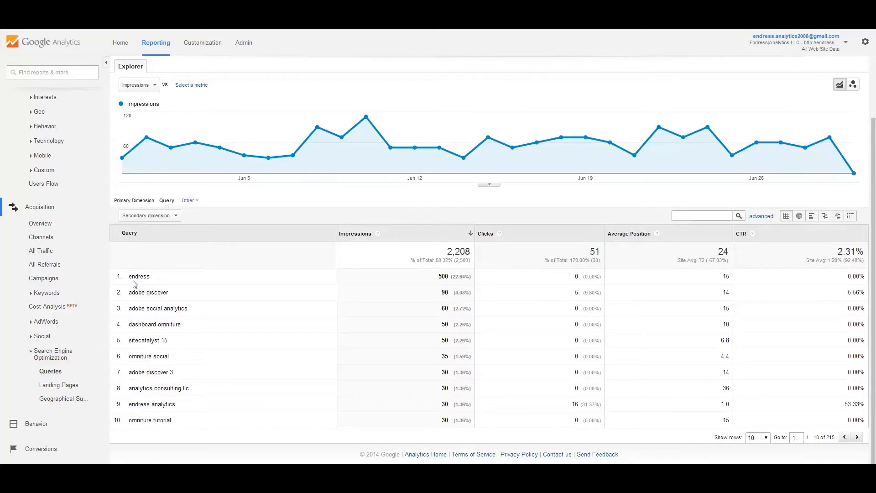
mouse_move(151, 285)
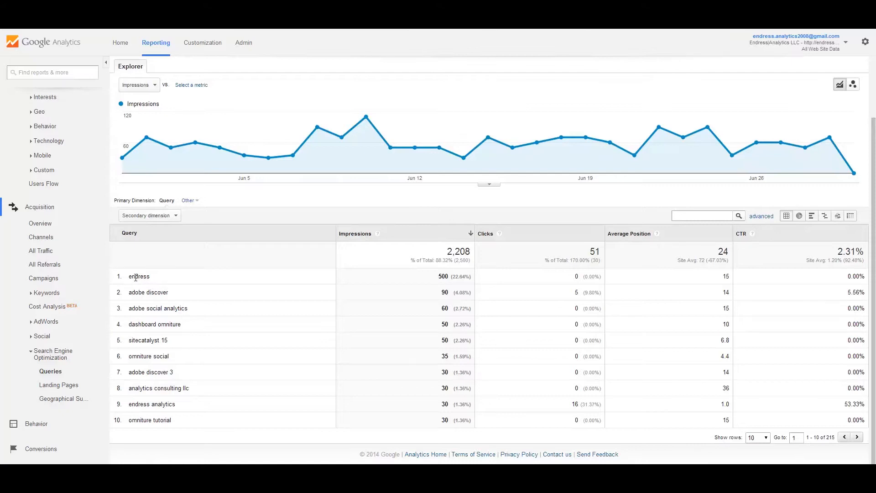
mouse_move(443, 276)
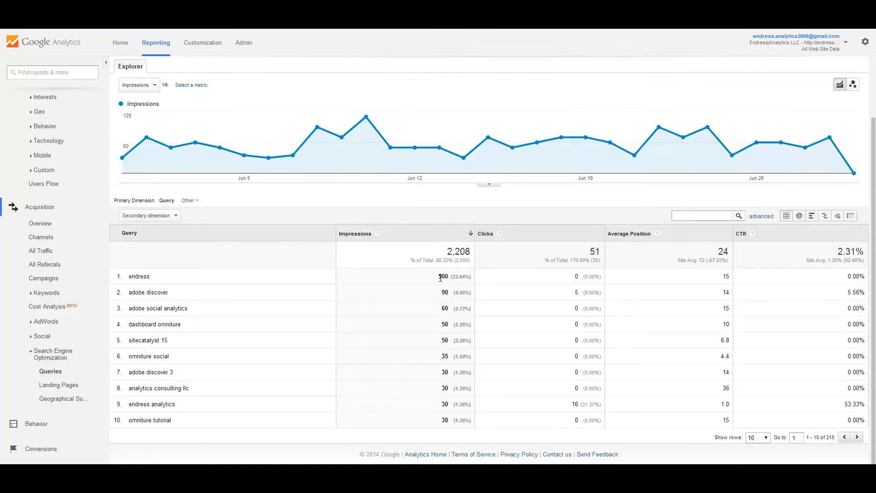
mouse_move(580, 279)
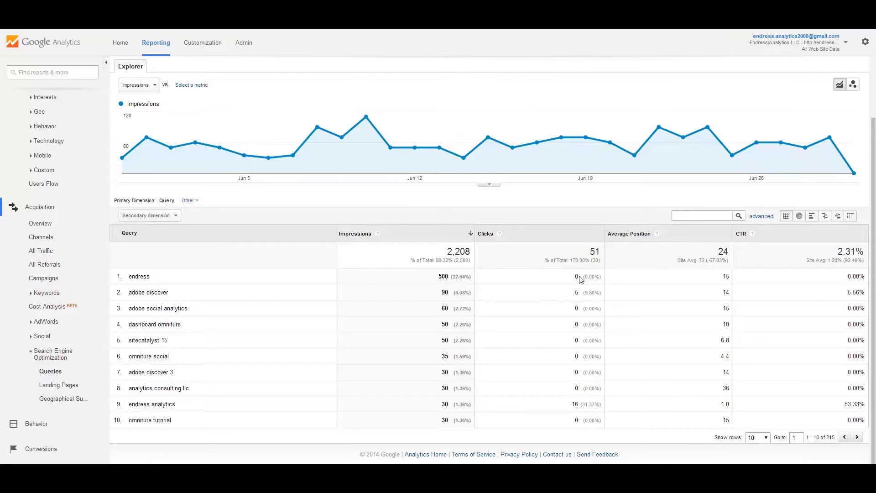
mouse_move(326, 282)
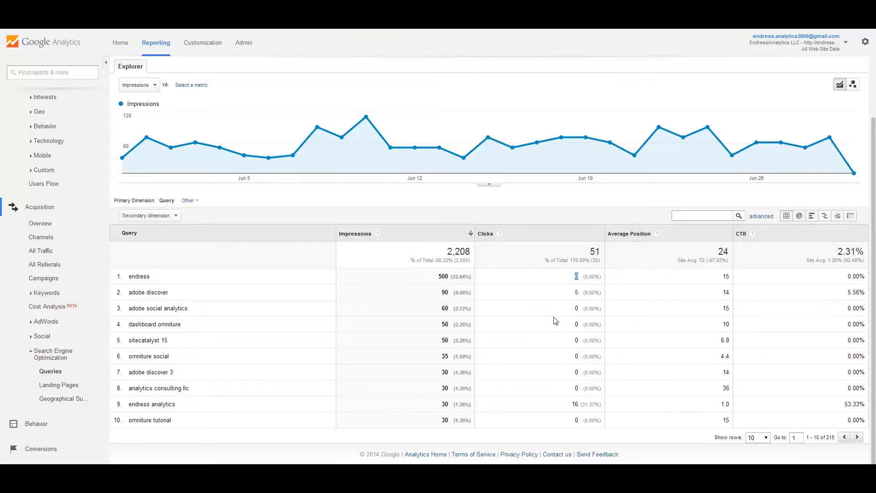
mouse_move(652, 267)
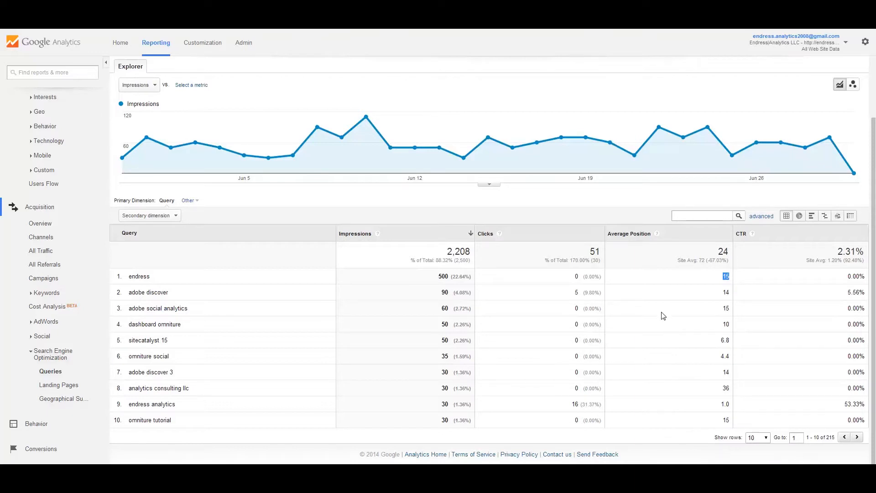
mouse_move(689, 284)
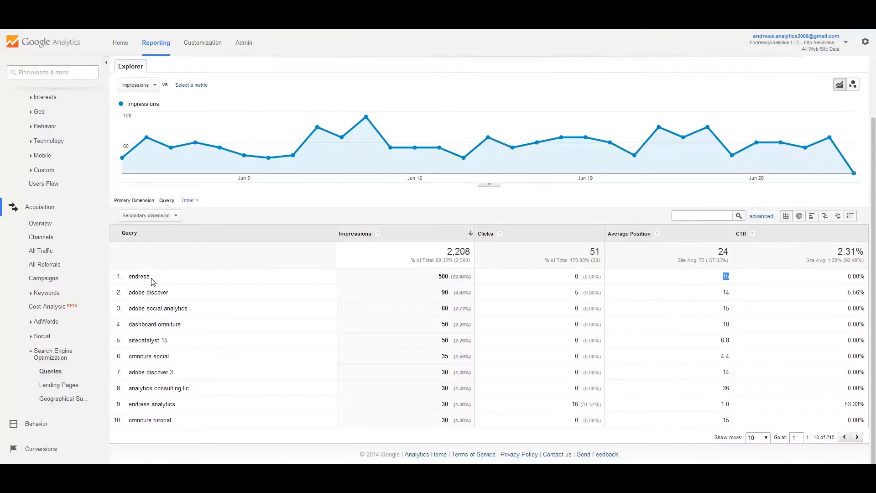
mouse_move(699, 277)
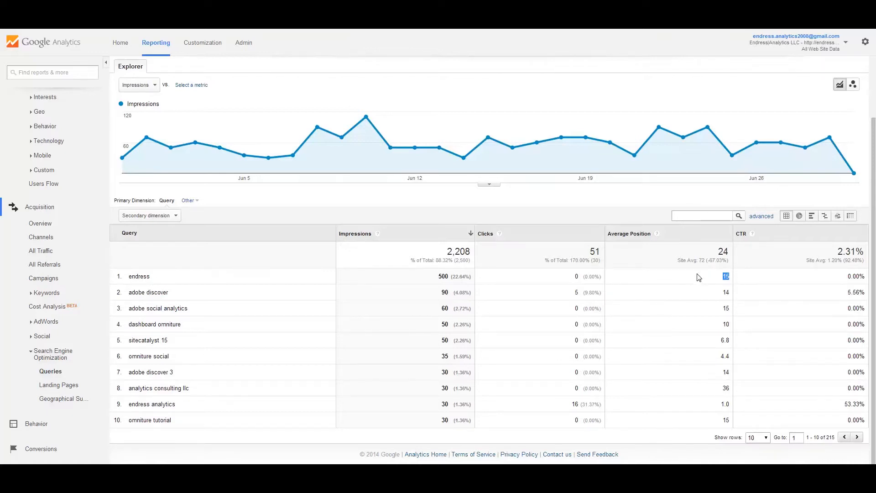
mouse_move(406, 290)
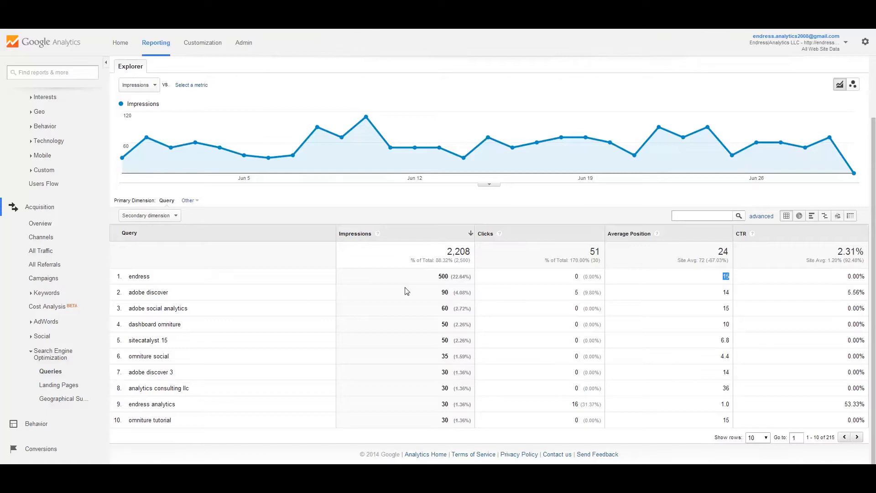
mouse_move(437, 243)
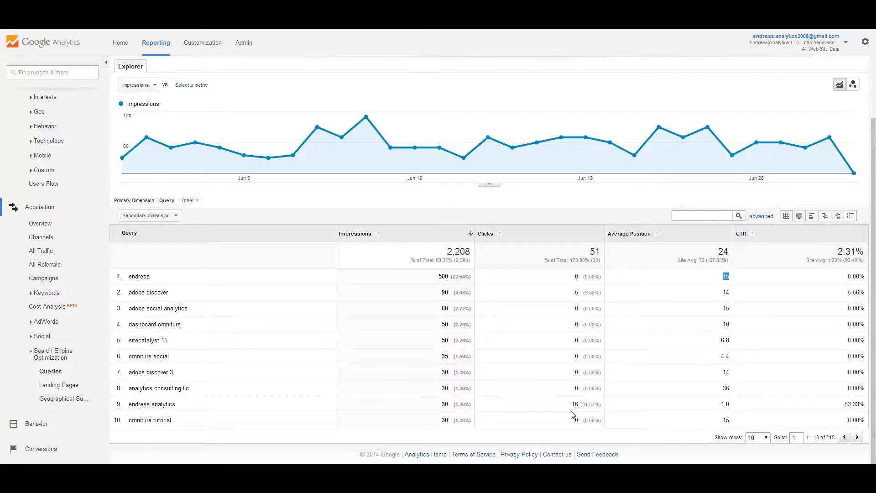
mouse_move(184, 412)
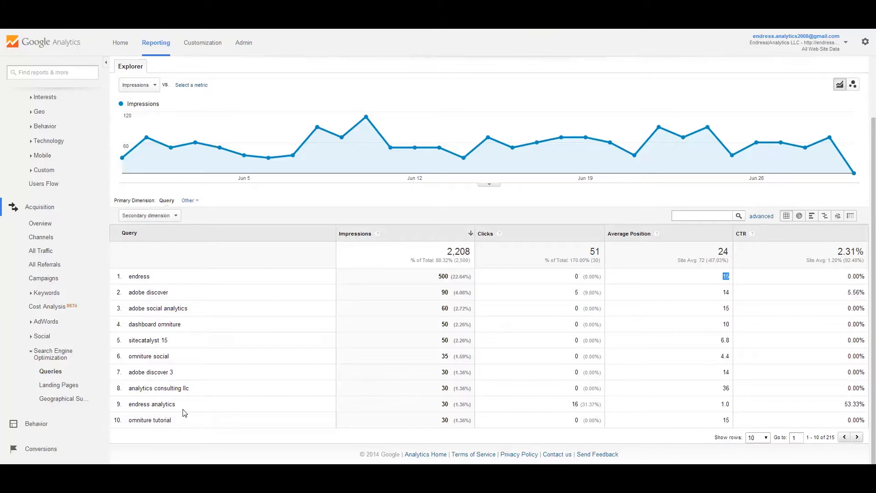
mouse_move(392, 409)
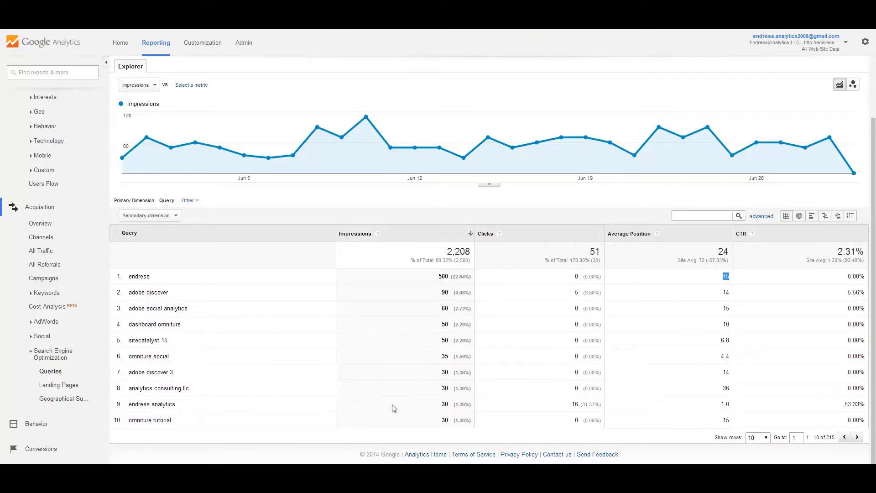
mouse_move(573, 404)
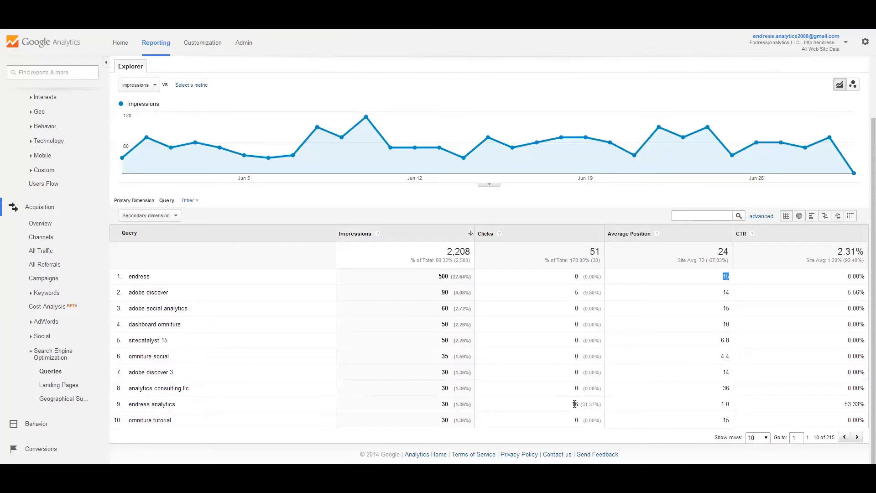
mouse_move(499, 411)
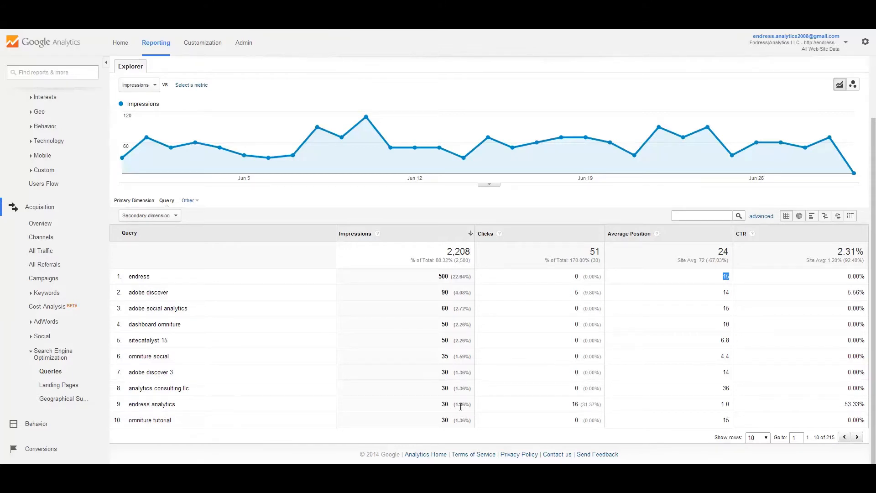
left_click(483, 232)
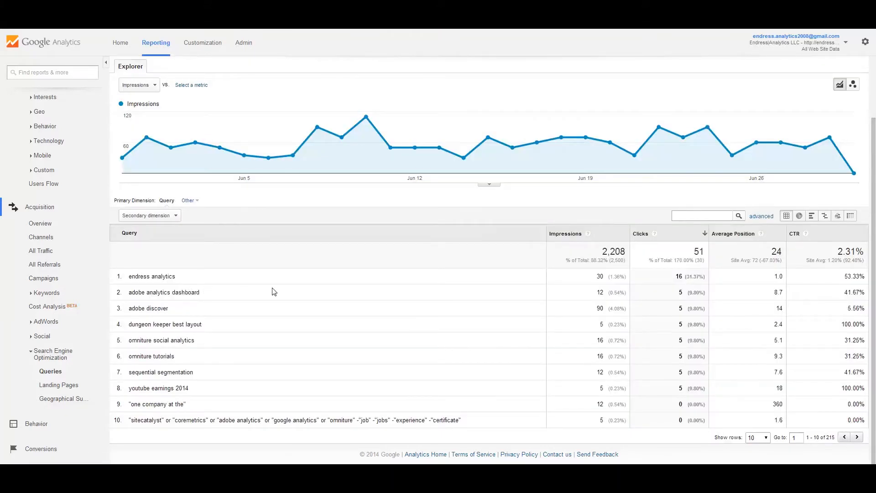
mouse_move(686, 281)
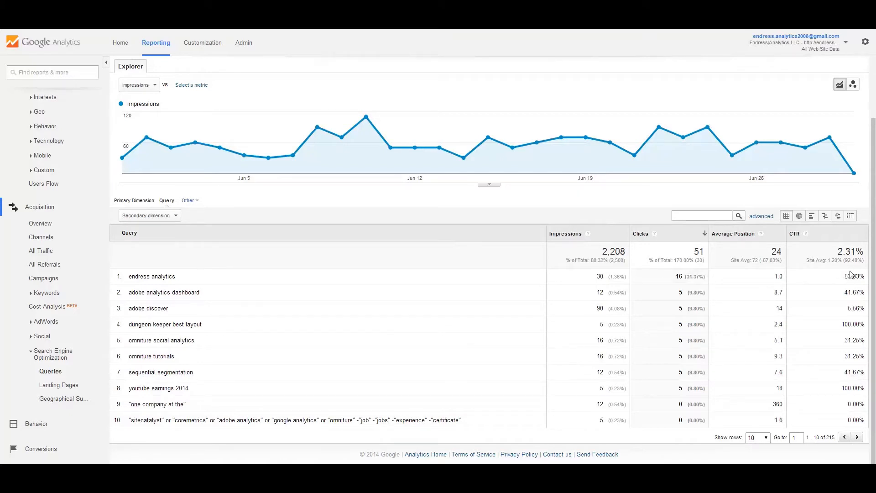
mouse_move(146, 308)
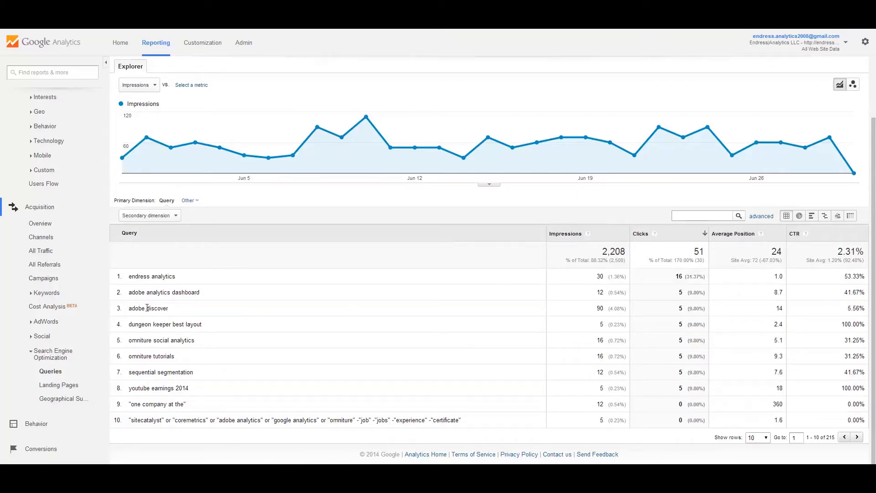
mouse_move(186, 294)
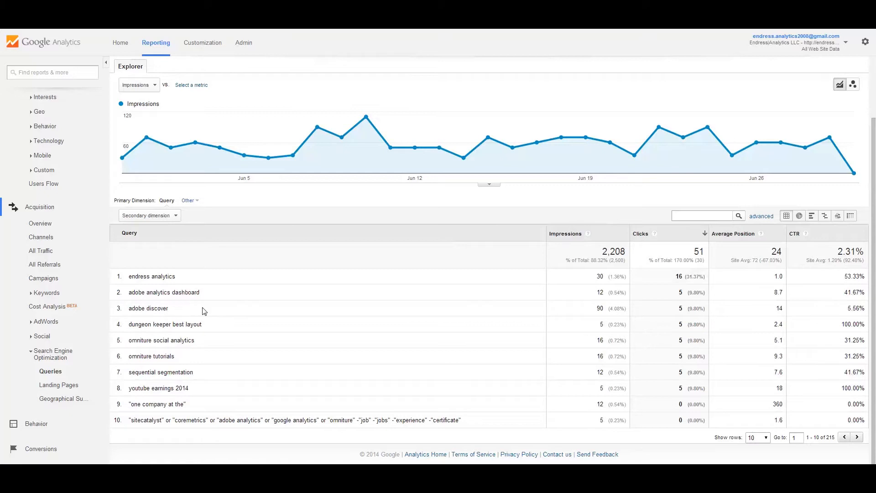
mouse_move(151, 335)
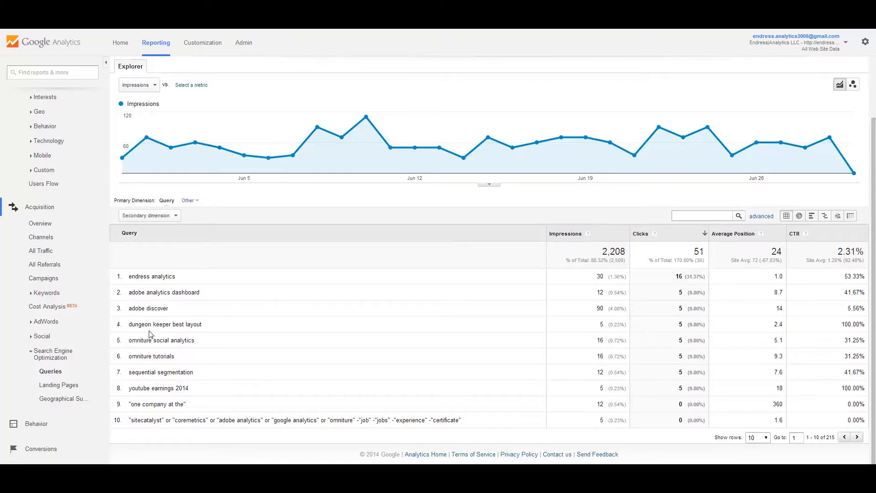
mouse_move(162, 369)
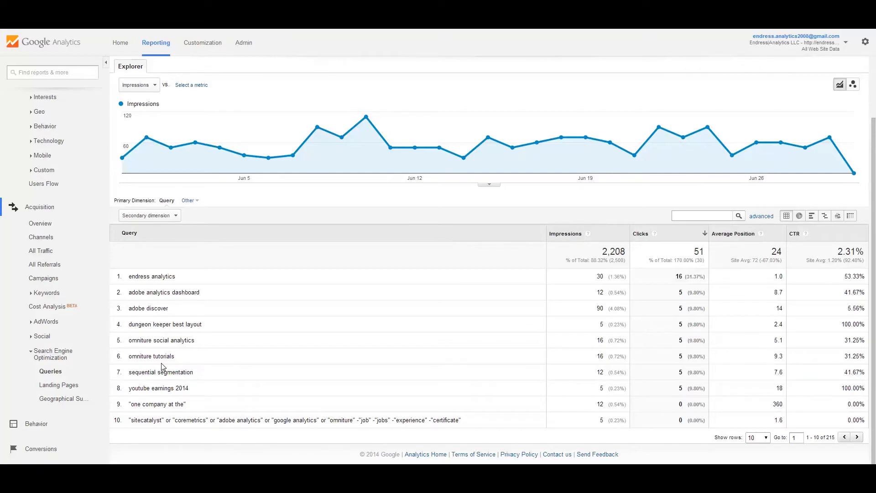
mouse_move(146, 324)
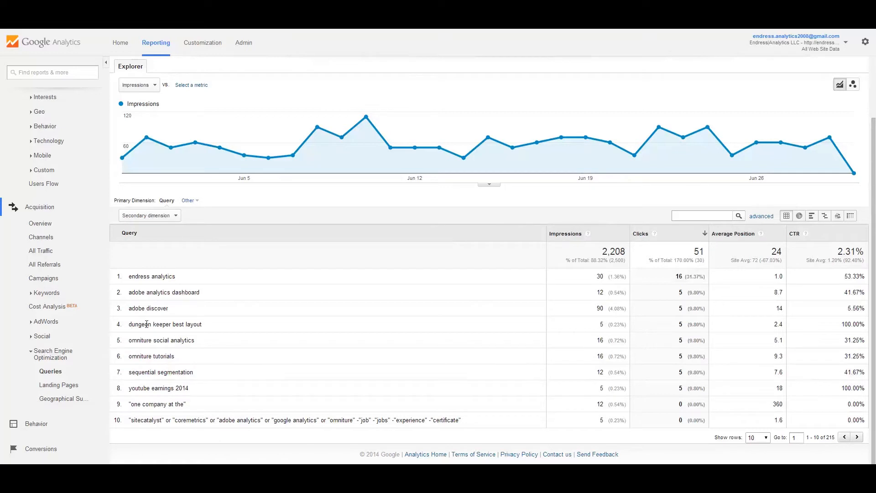
mouse_move(141, 336)
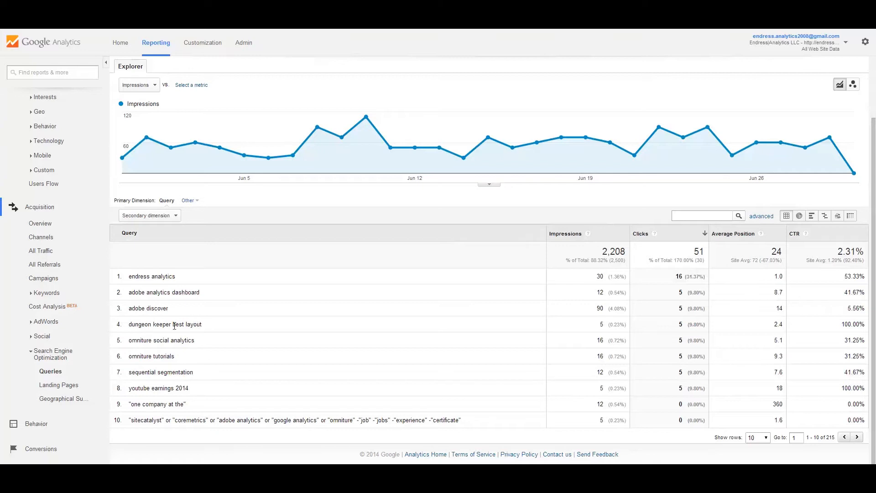
mouse_move(224, 327)
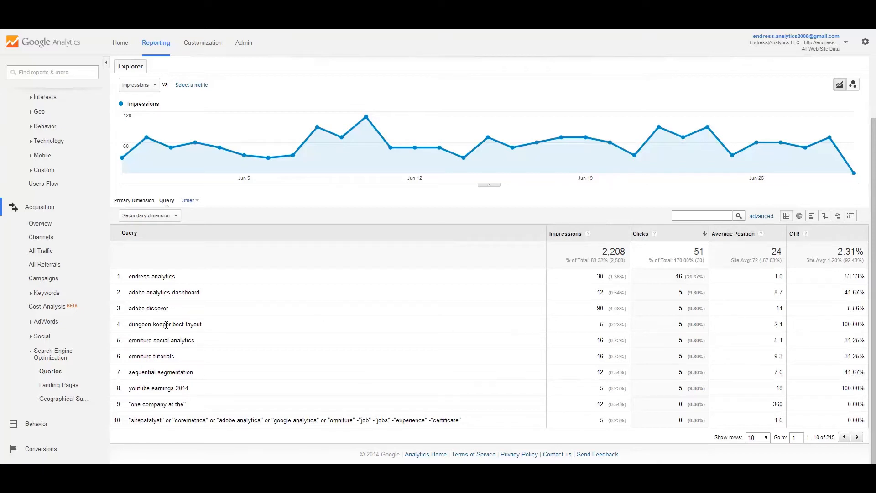
mouse_move(251, 406)
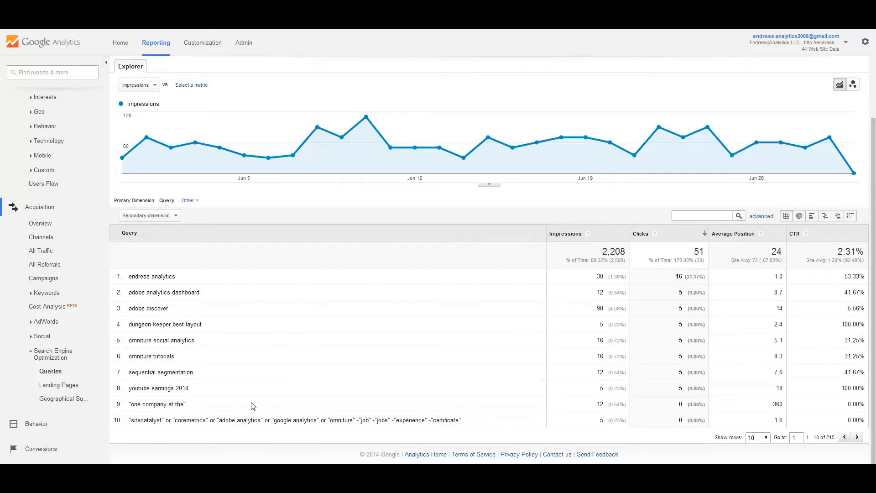
mouse_move(217, 431)
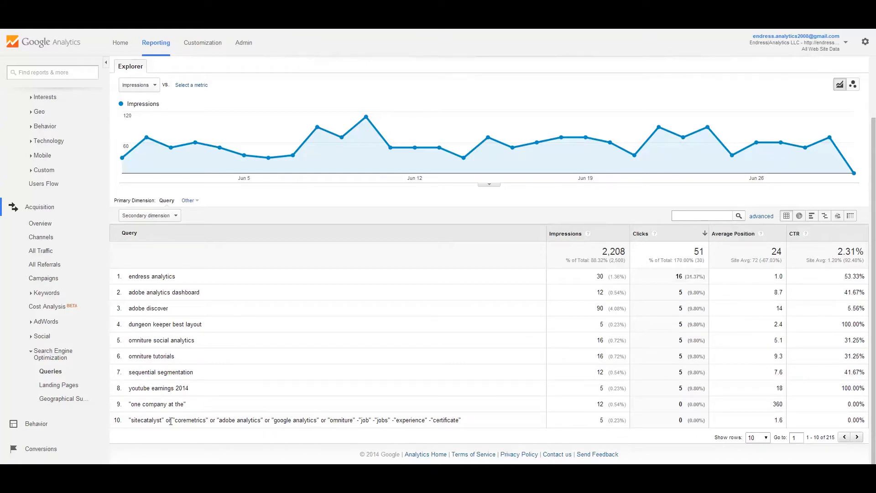
mouse_move(517, 420)
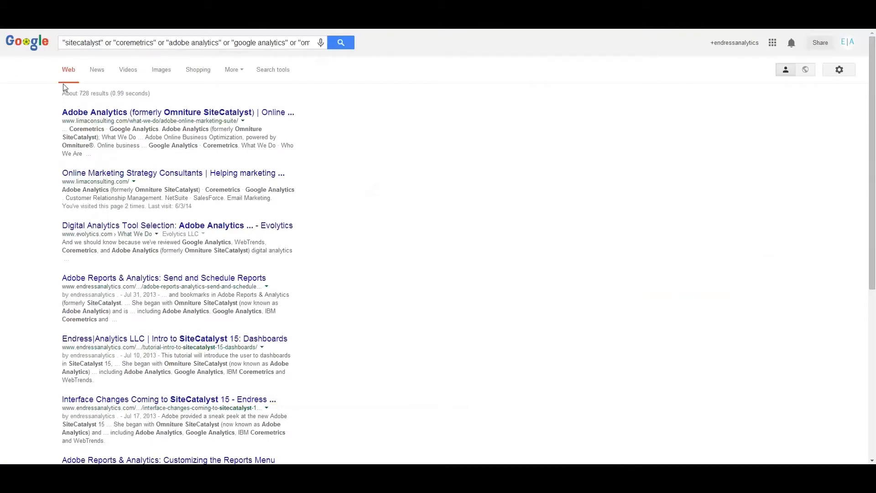
mouse_move(272, 70)
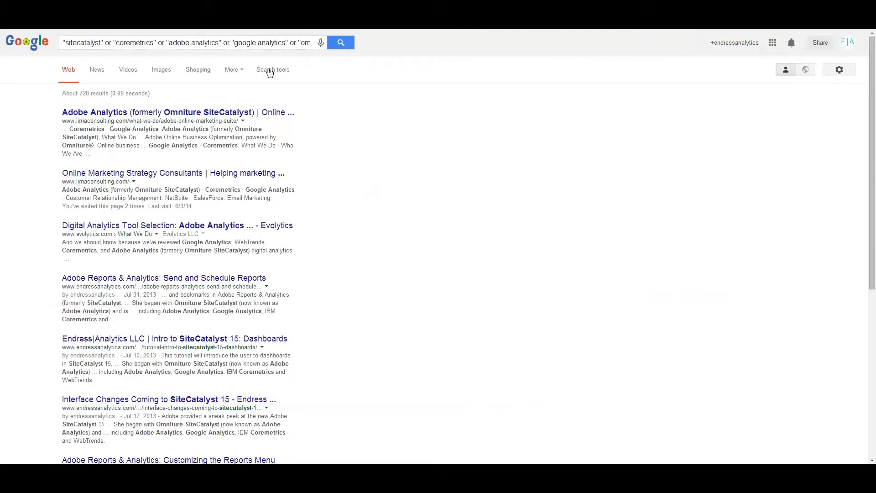
mouse_move(57, 262)
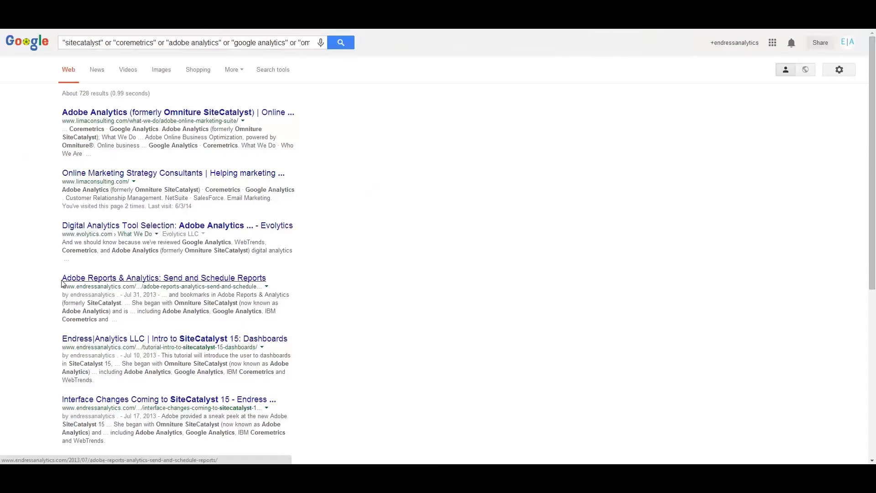
- Scroll through the Google results for the long 'sitecatalyst' OR 'coremetrics' query
scroll("down", 3)
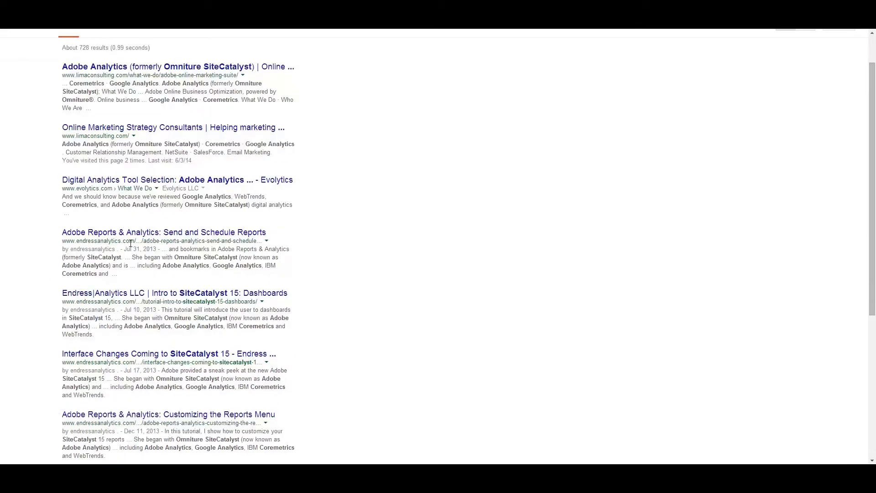
scroll("down", 3)
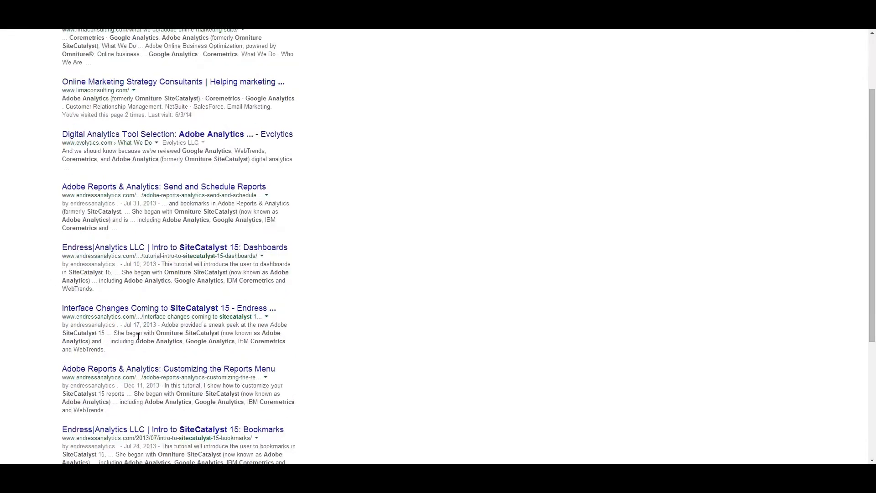
scroll("down", 3)
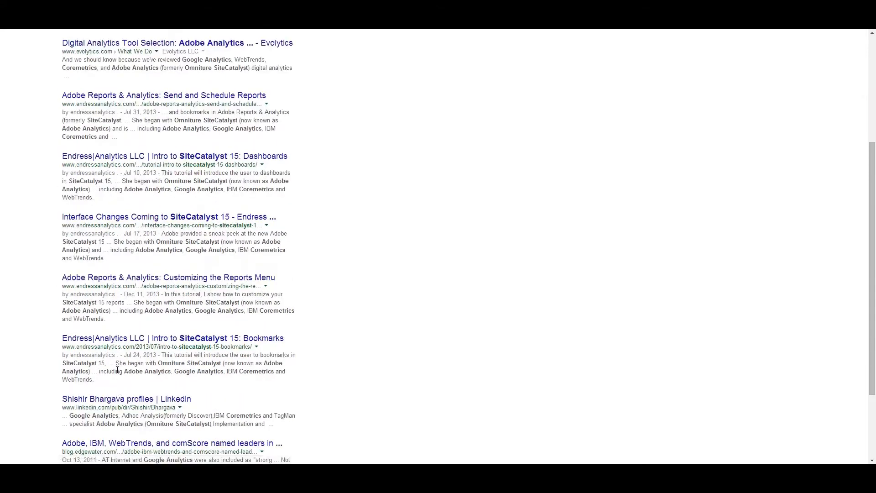
scroll("down", 3)
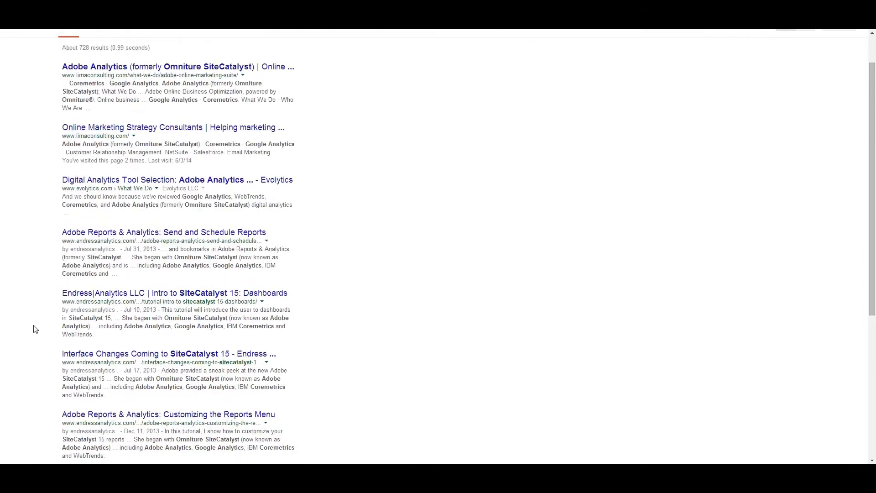
scroll("down", 3)
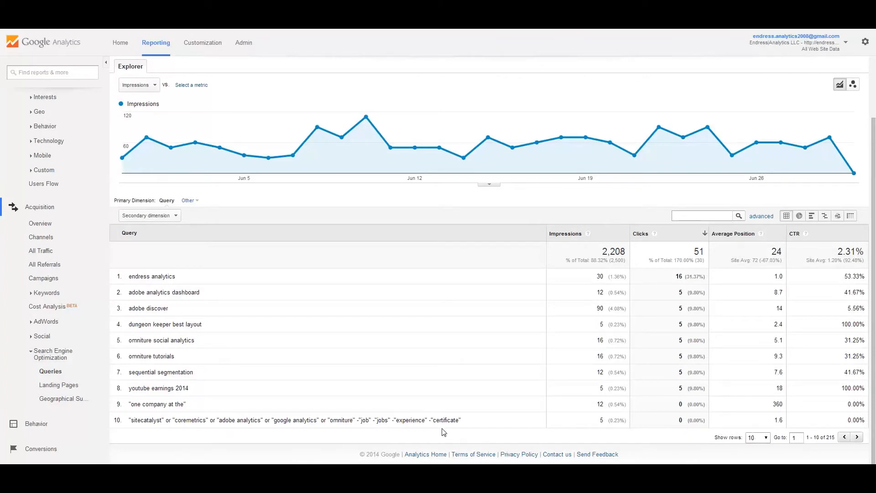
mouse_move(618, 420)
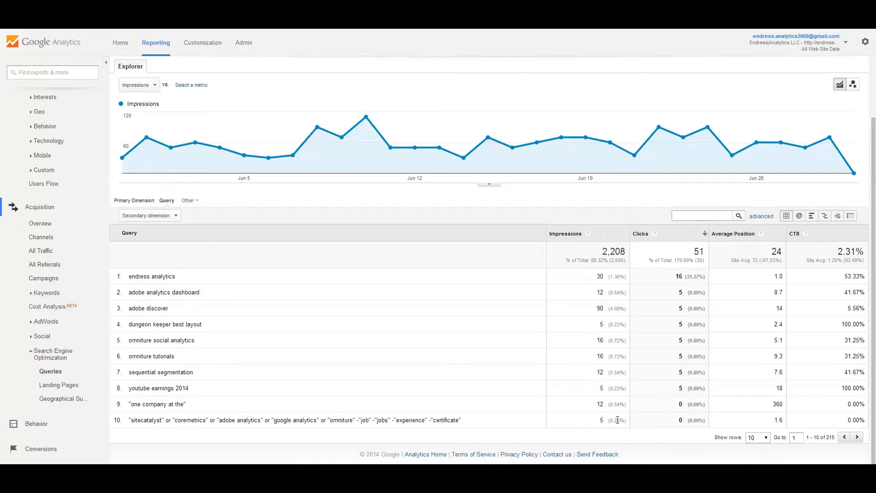
mouse_move(678, 329)
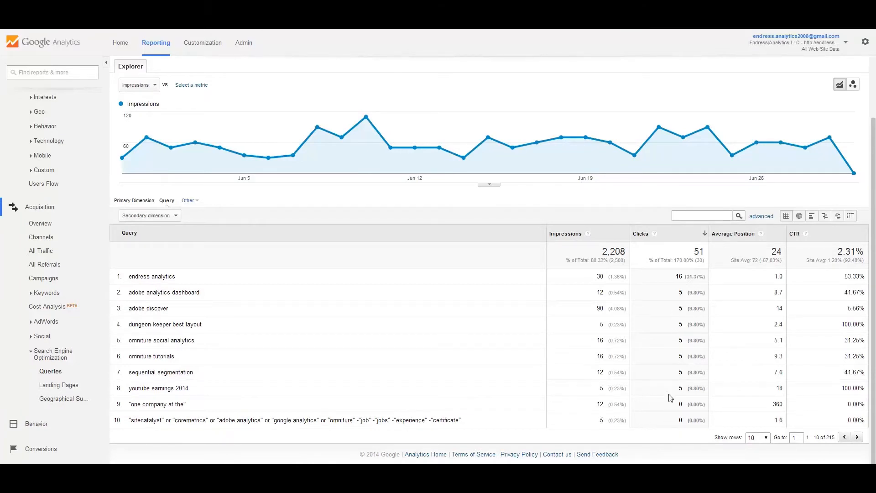
mouse_move(766, 427)
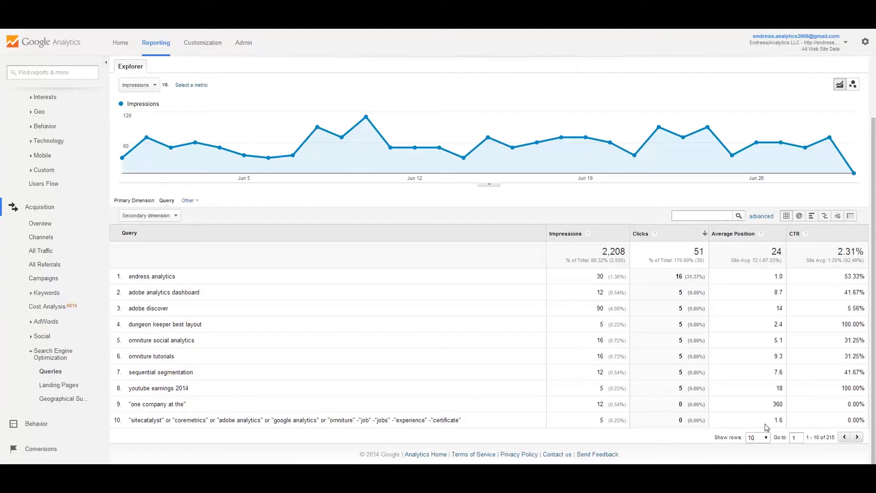
double_click(777, 420)
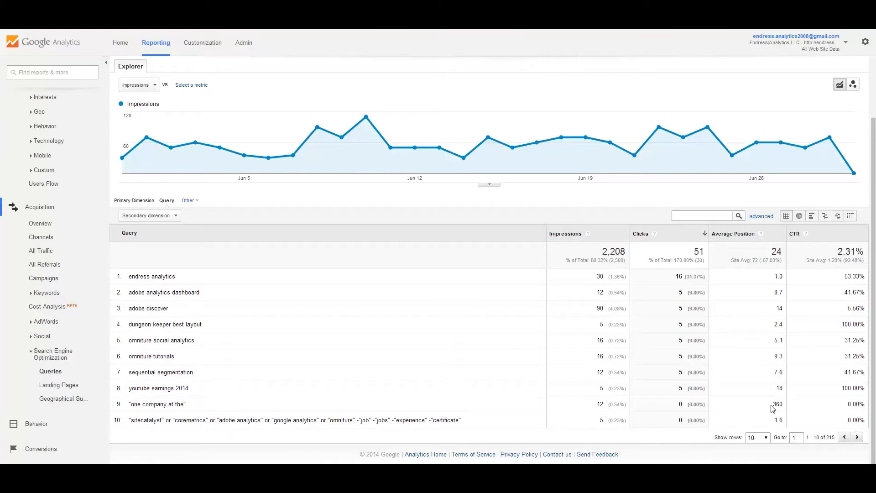
mouse_move(736, 414)
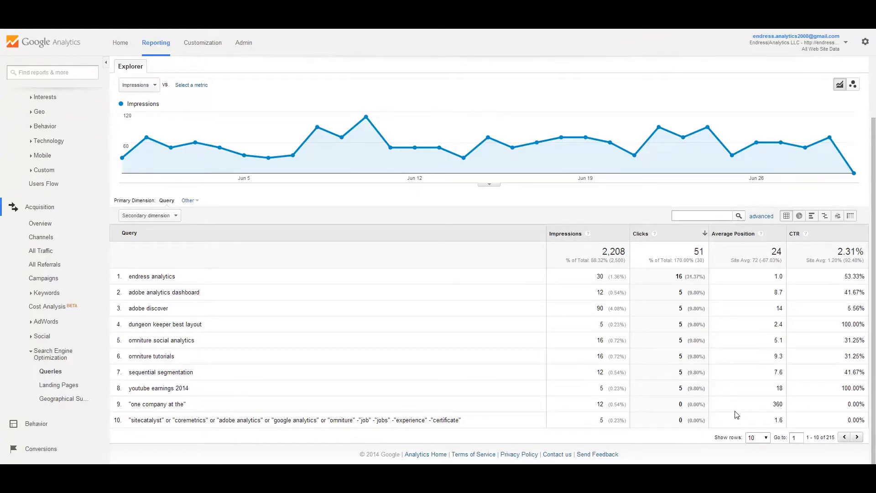
mouse_move(771, 322)
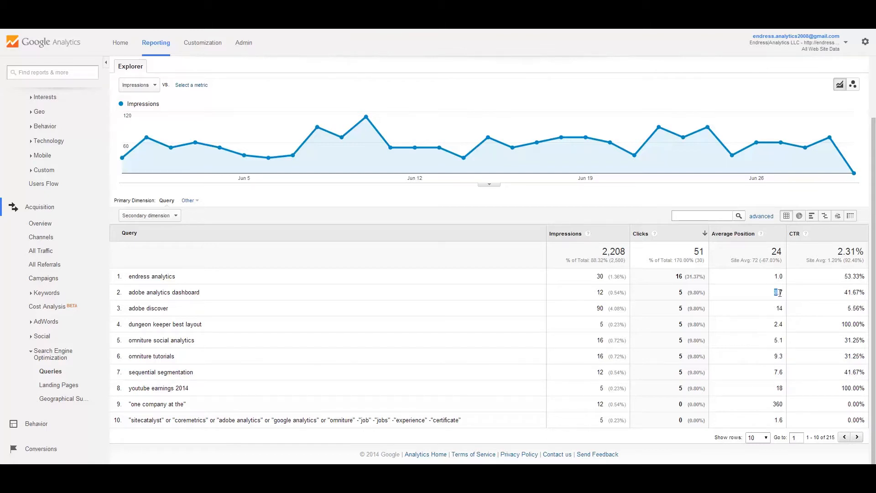
double_click(777, 292)
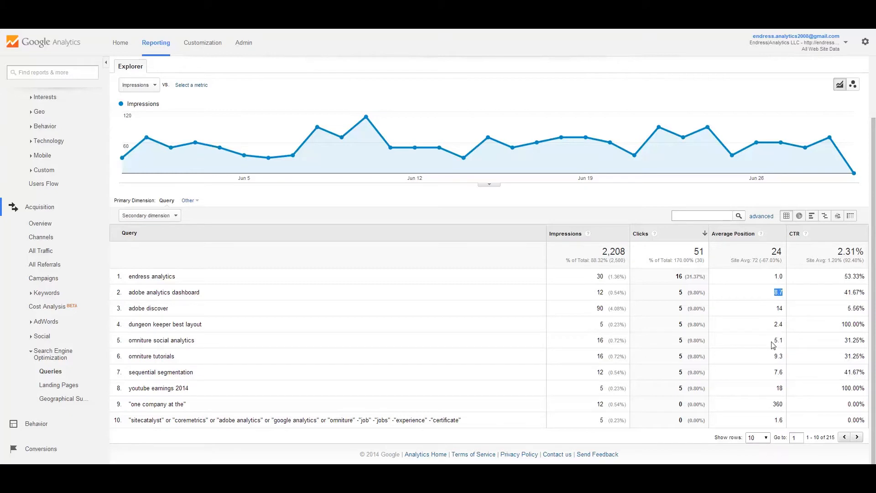
mouse_move(679, 295)
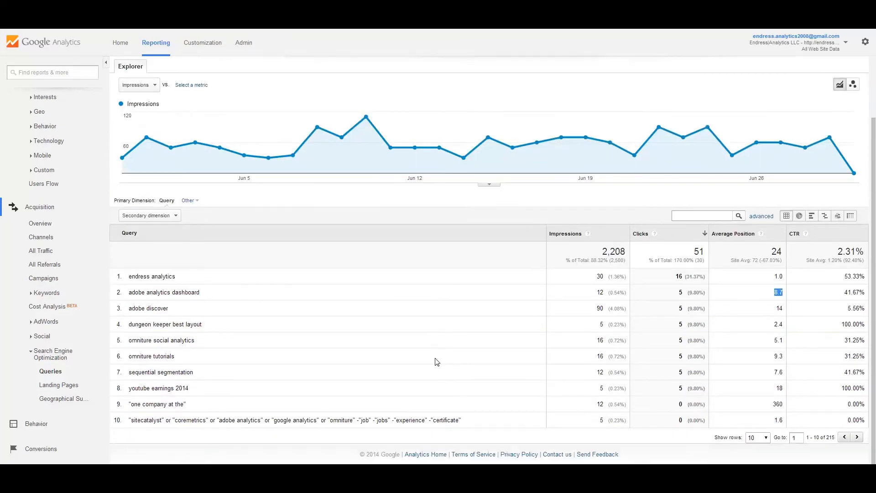
mouse_move(125, 367)
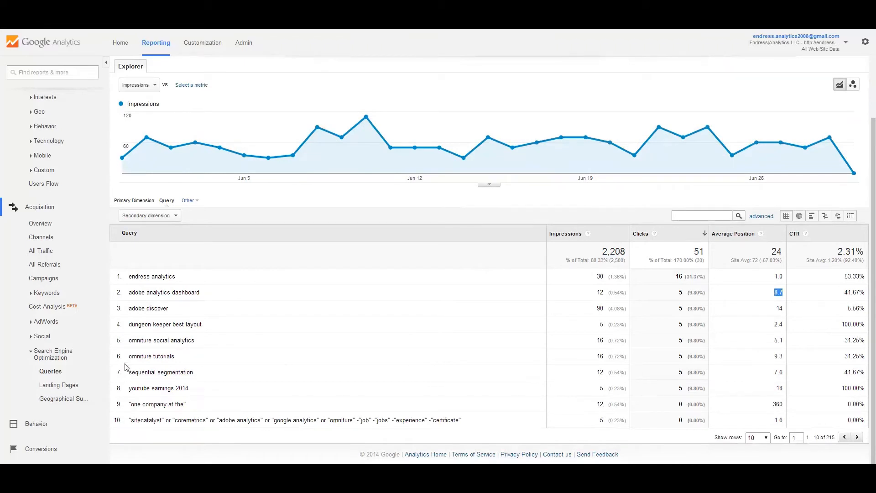
mouse_move(169, 368)
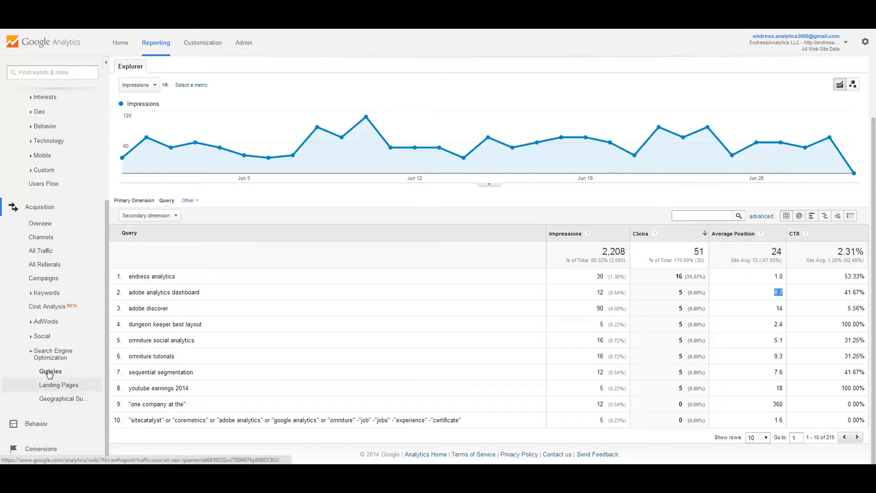
left_click(60, 384)
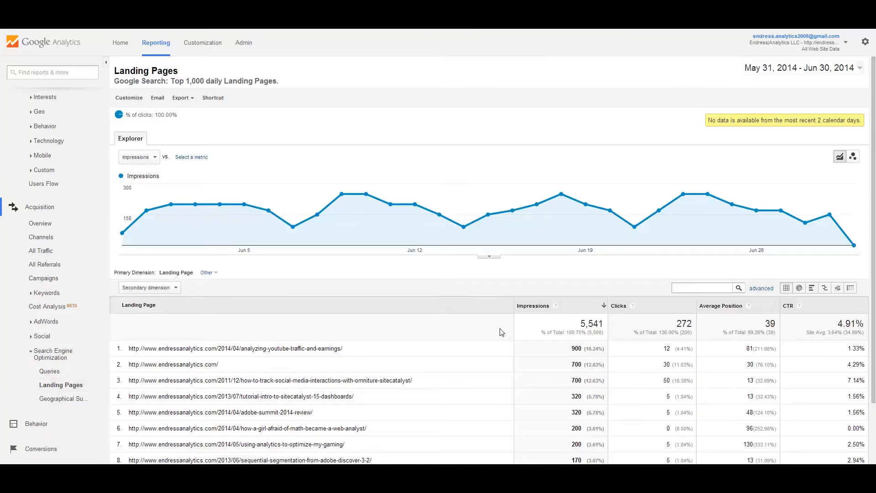
scroll("down", 3)
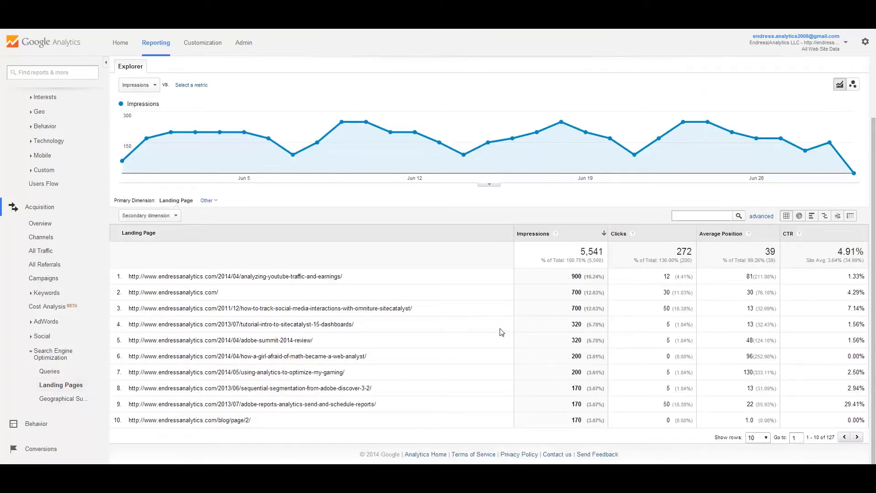
mouse_move(294, 416)
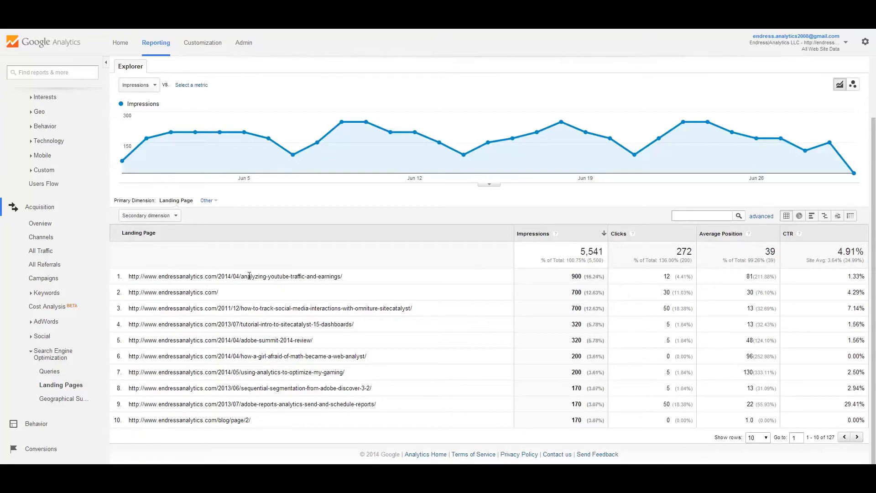
mouse_move(239, 275)
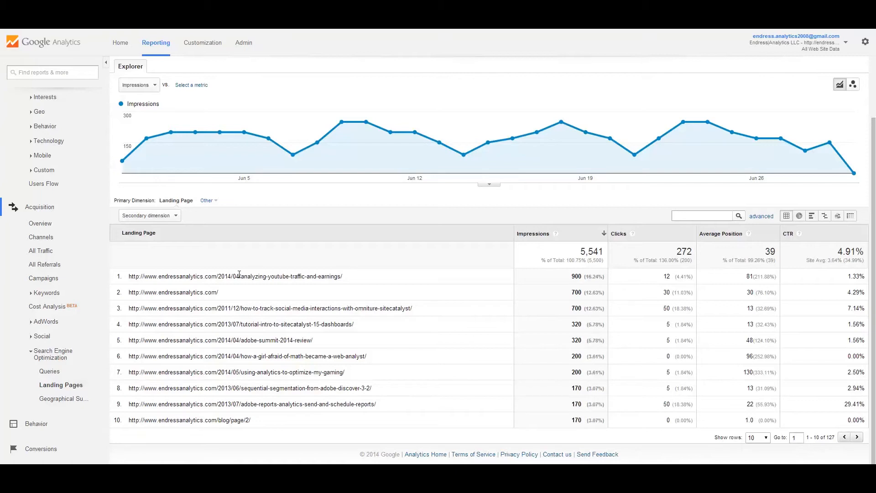
mouse_move(340, 274)
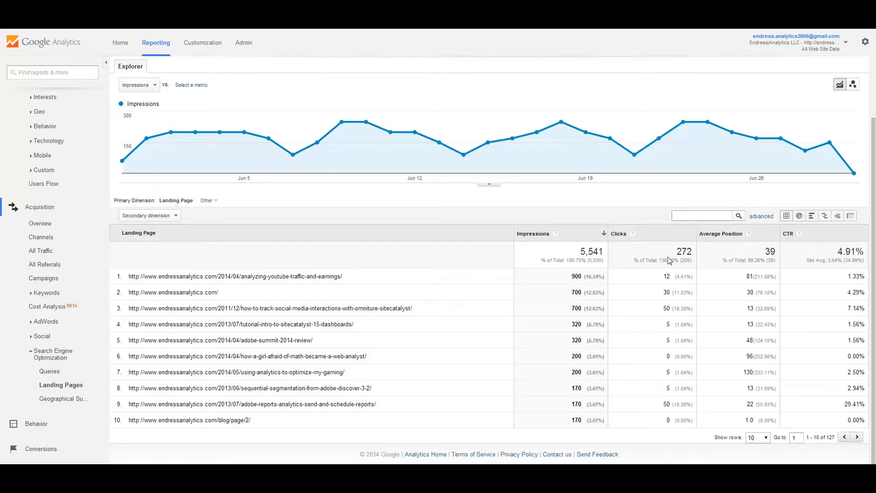
- Sort the Landing Pages table by Clicks, highest first
left_click(618, 233)
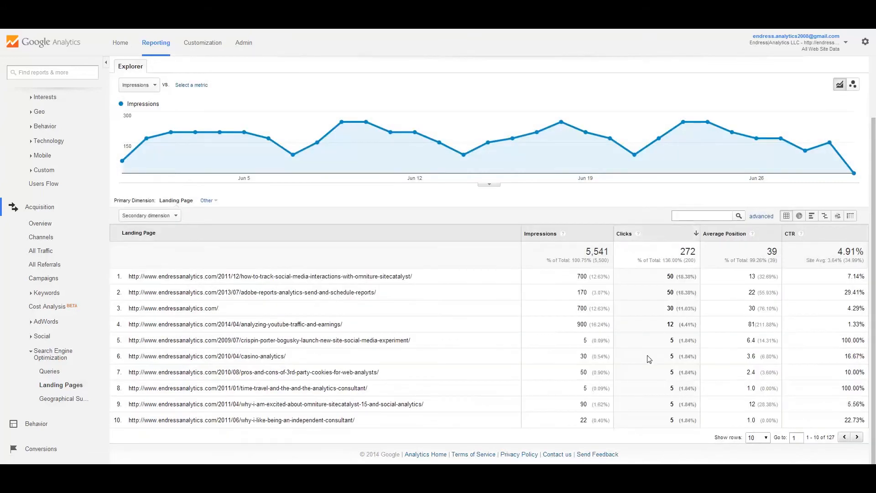
mouse_move(649, 441)
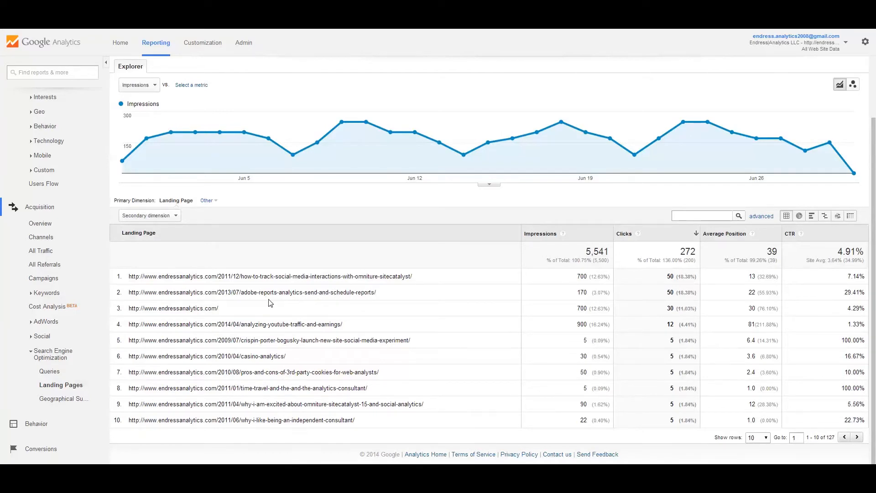
mouse_move(839, 235)
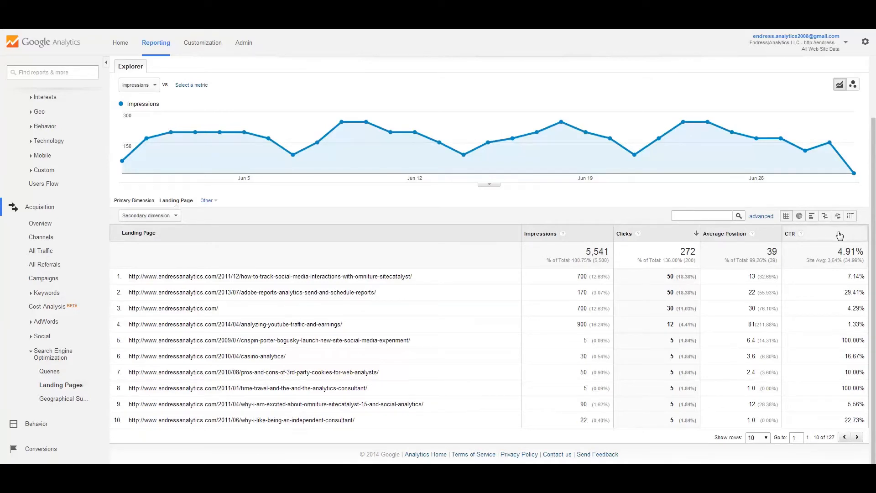
- Sort the Landing Pages table by CTR, highest first
left_click(790, 234)
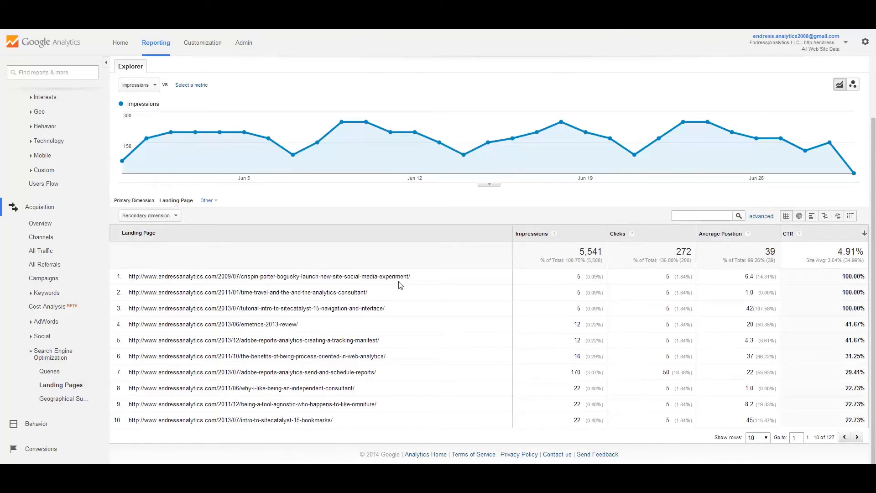
mouse_move(302, 323)
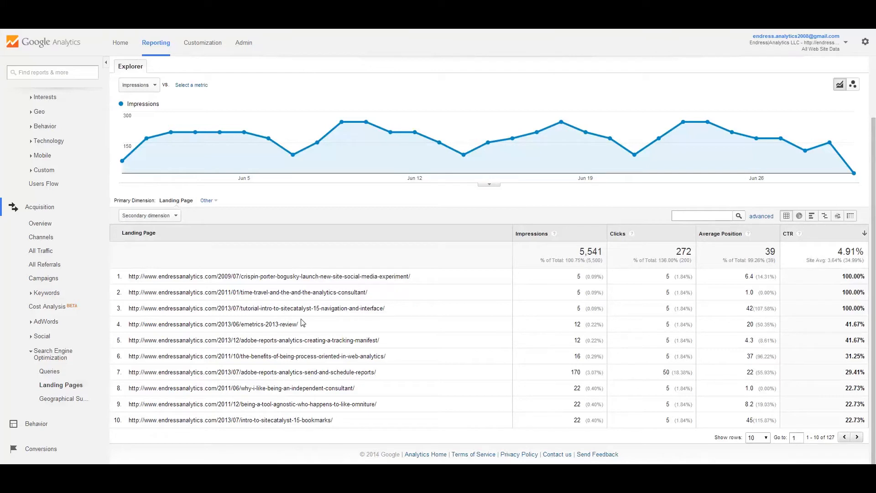
mouse_move(256, 349)
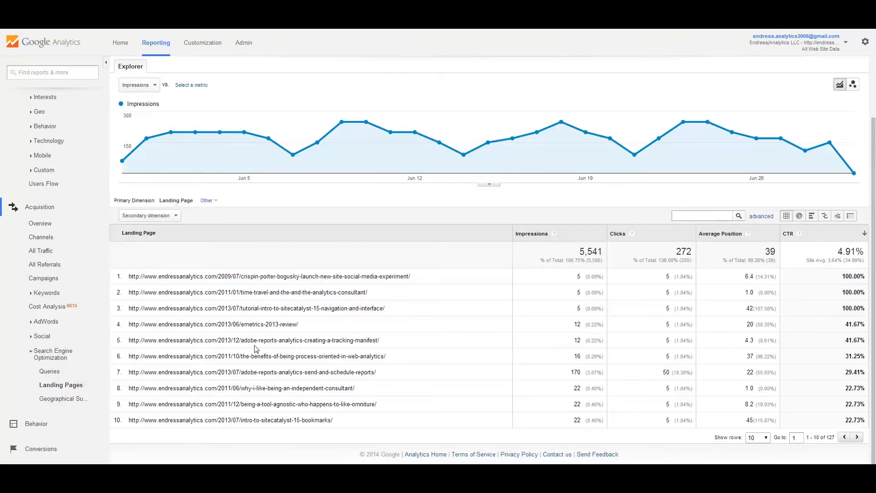
mouse_move(257, 318)
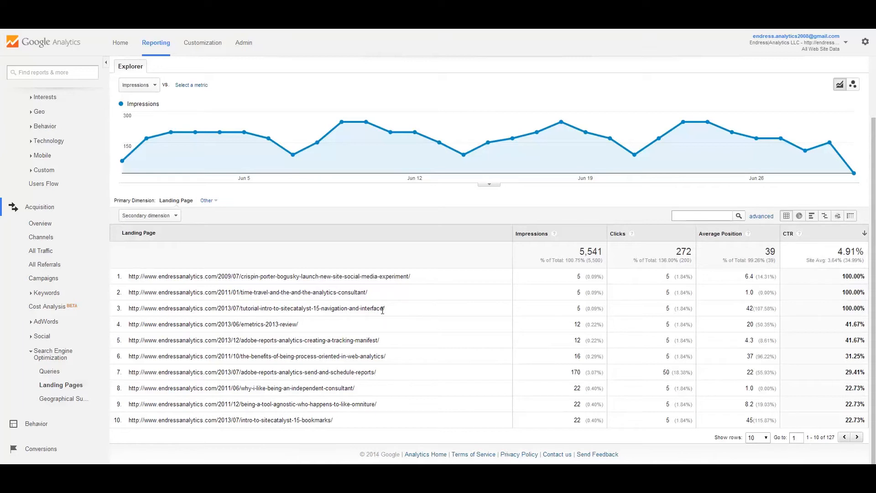
mouse_move(583, 306)
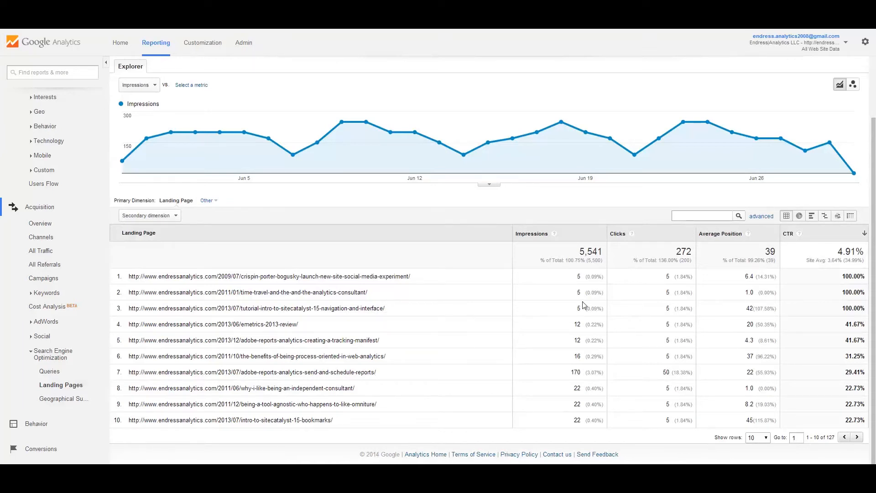
mouse_move(642, 317)
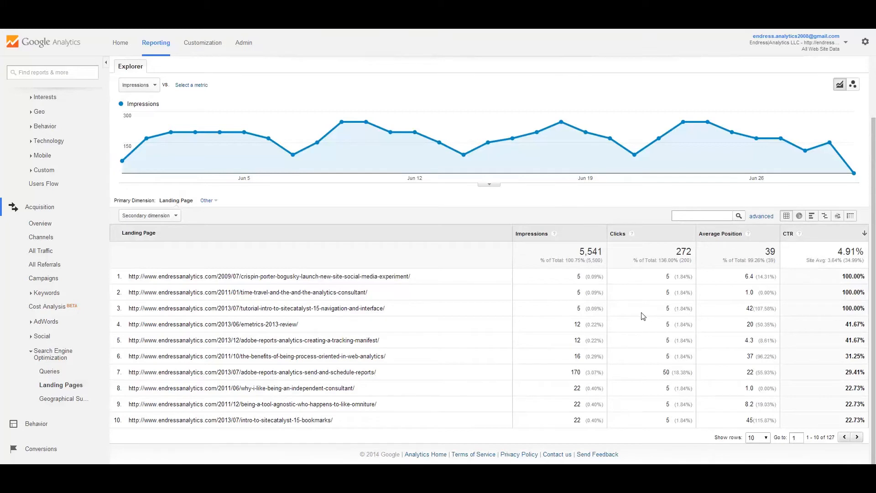
mouse_move(757, 316)
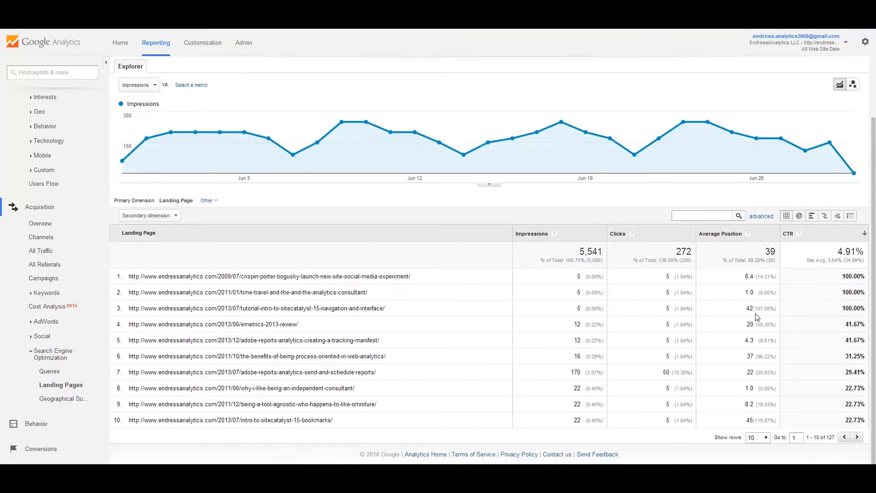
mouse_move(349, 366)
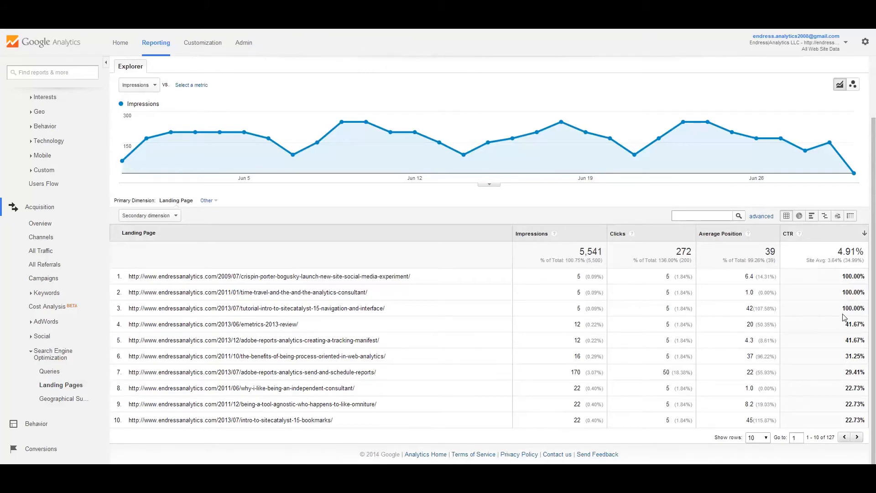
mouse_move(243, 303)
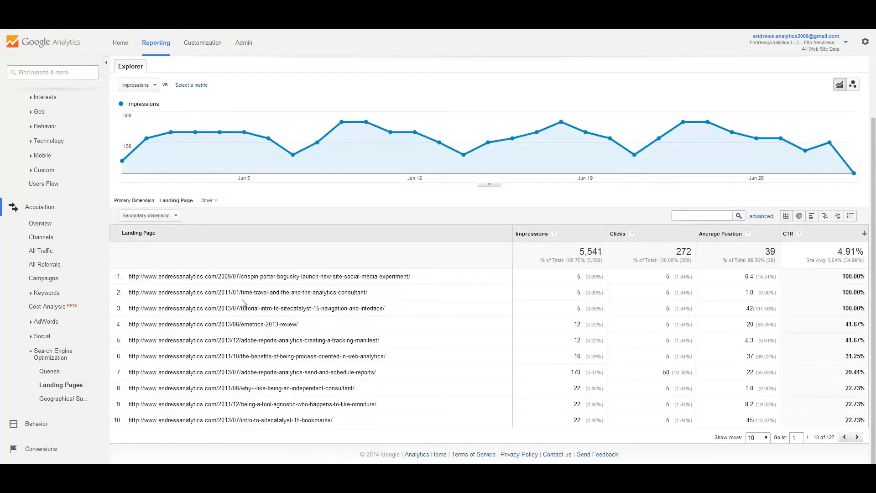
mouse_move(337, 321)
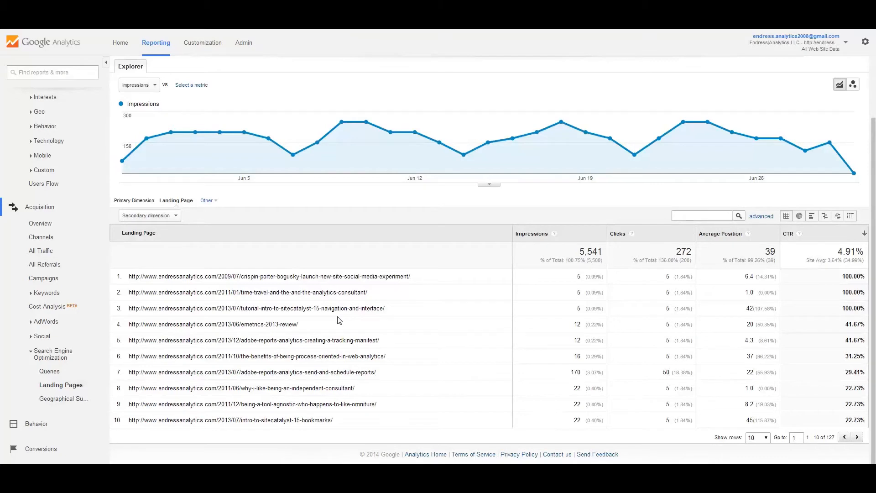
mouse_move(698, 275)
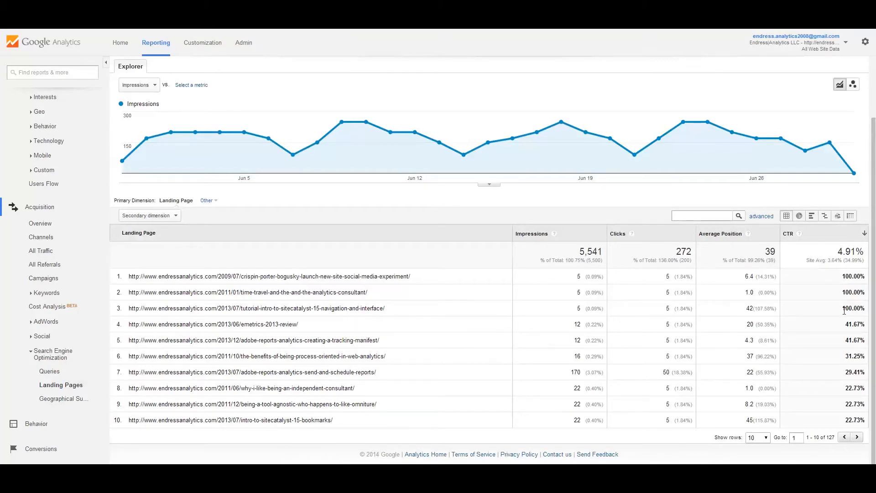
mouse_move(841, 339)
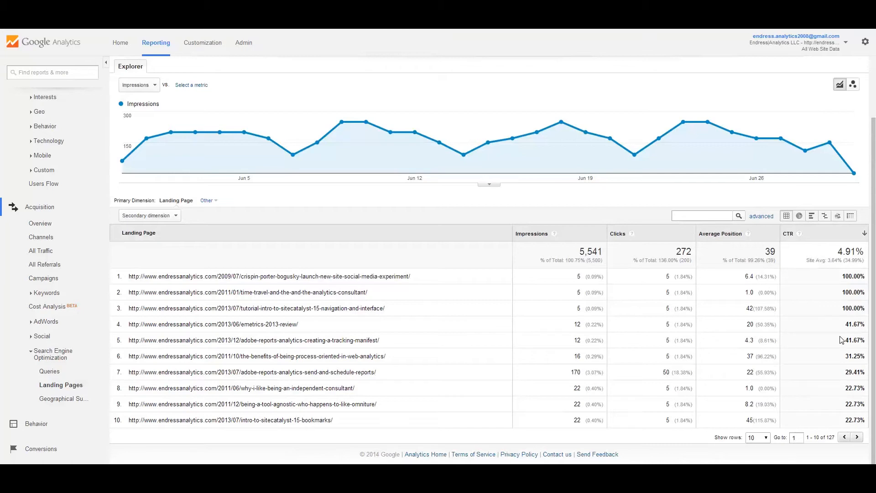
mouse_move(63, 398)
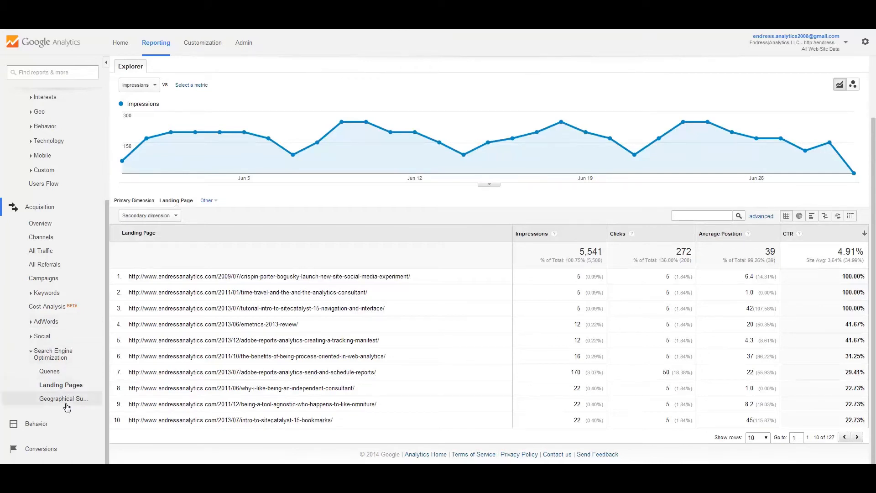
mouse_move(64, 401)
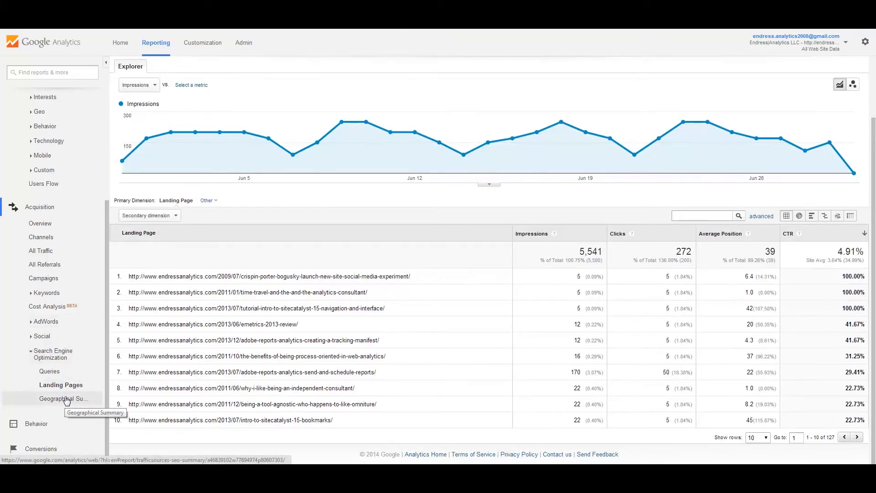
- Load the Geographical Summary report and sort its country table by Clicks, highest first
left_click(64, 399)
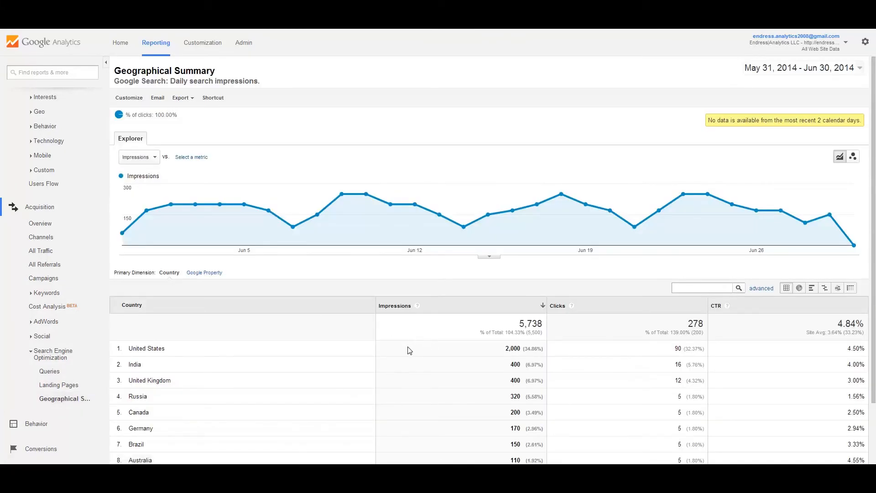
scroll("down", 3)
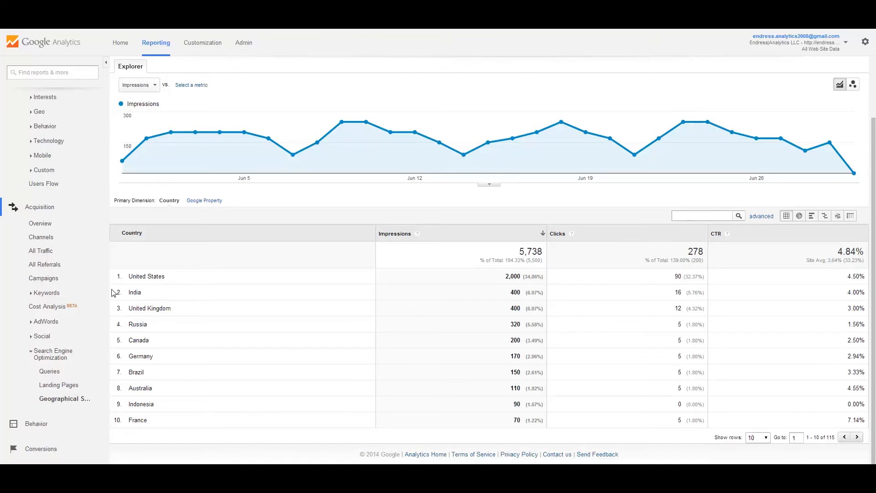
mouse_move(175, 281)
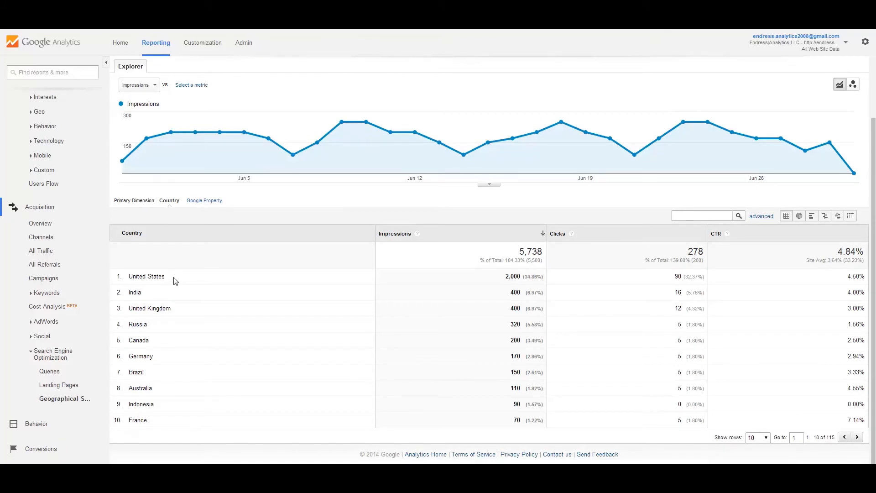
mouse_move(256, 287)
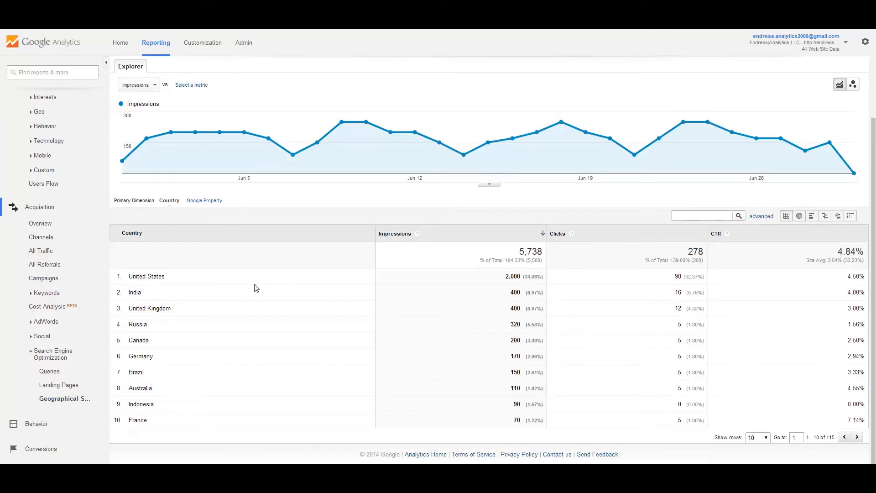
mouse_move(207, 340)
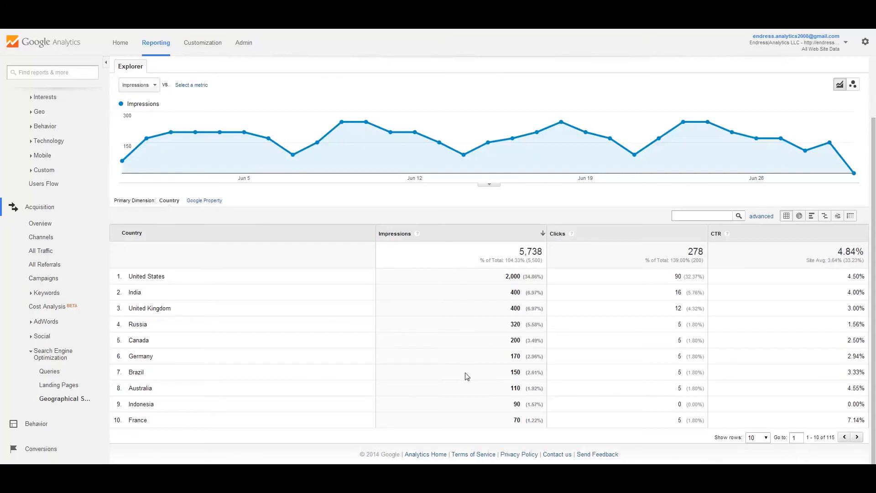
left_click(557, 233)
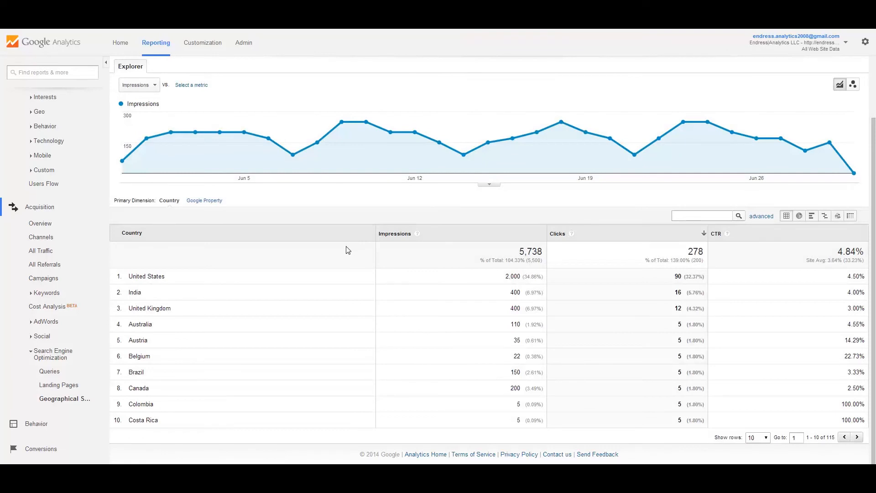
mouse_move(669, 335)
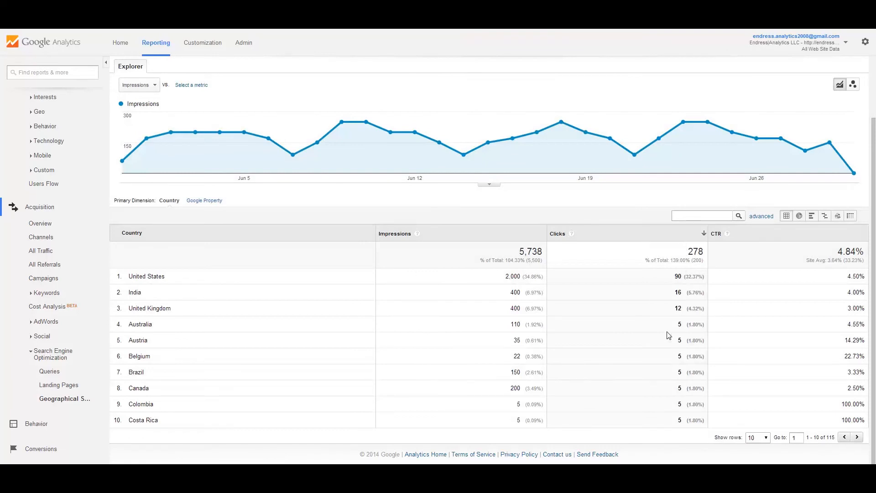
mouse_move(180, 267)
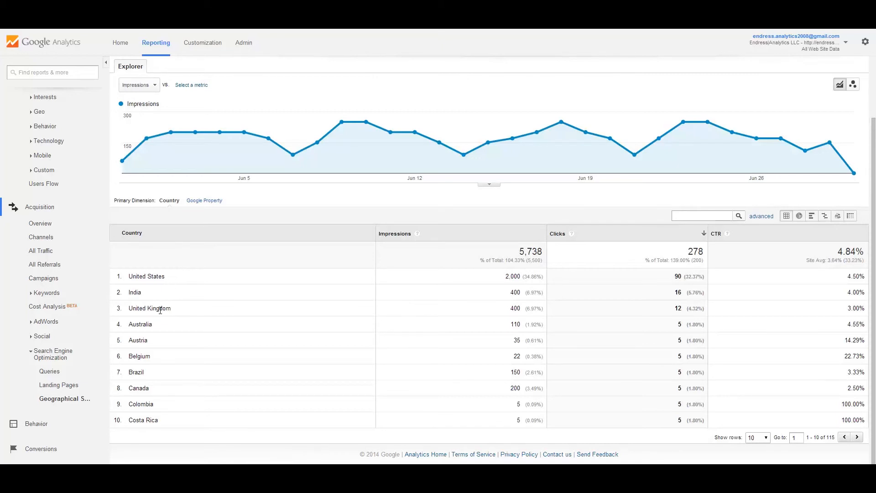
mouse_move(273, 317)
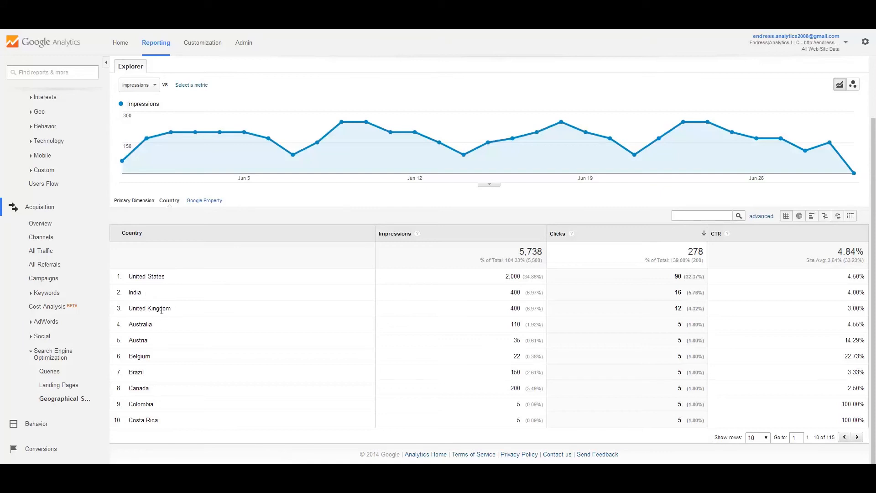
mouse_move(772, 234)
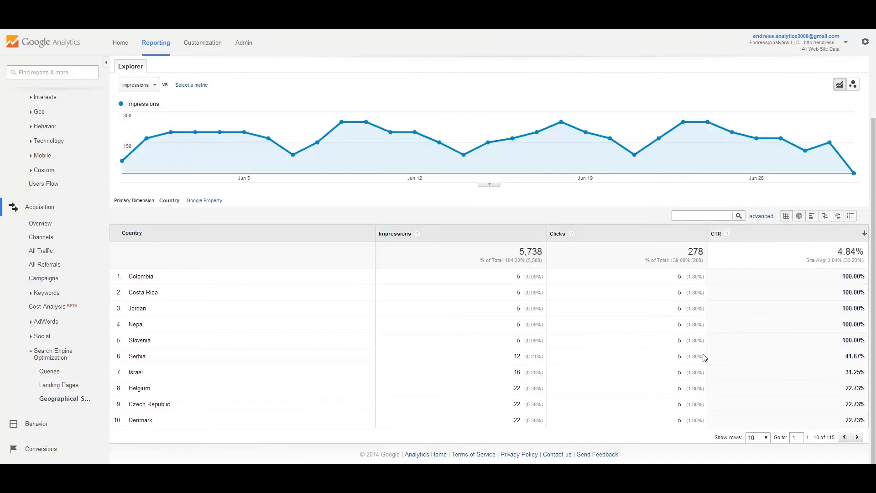
mouse_move(156, 286)
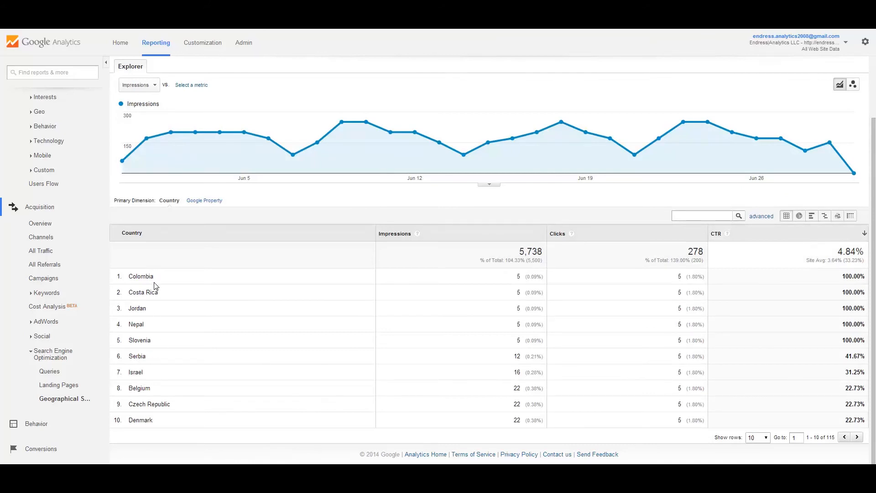
mouse_move(153, 312)
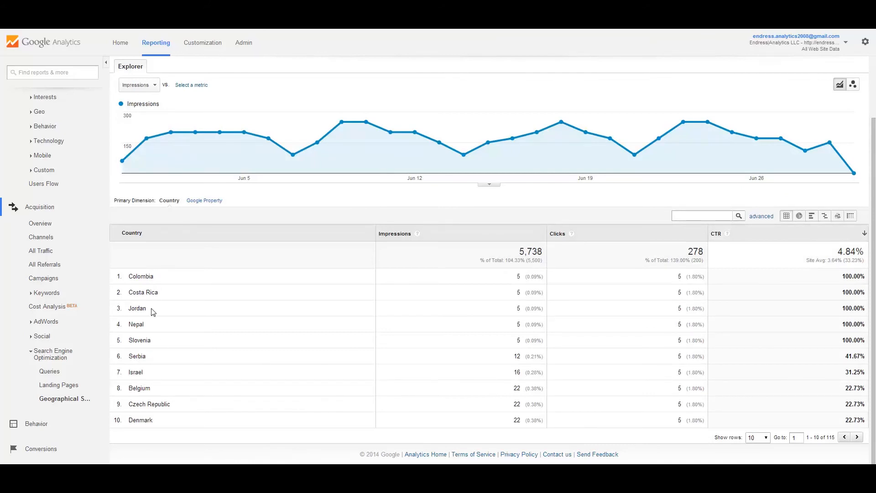
mouse_move(154, 345)
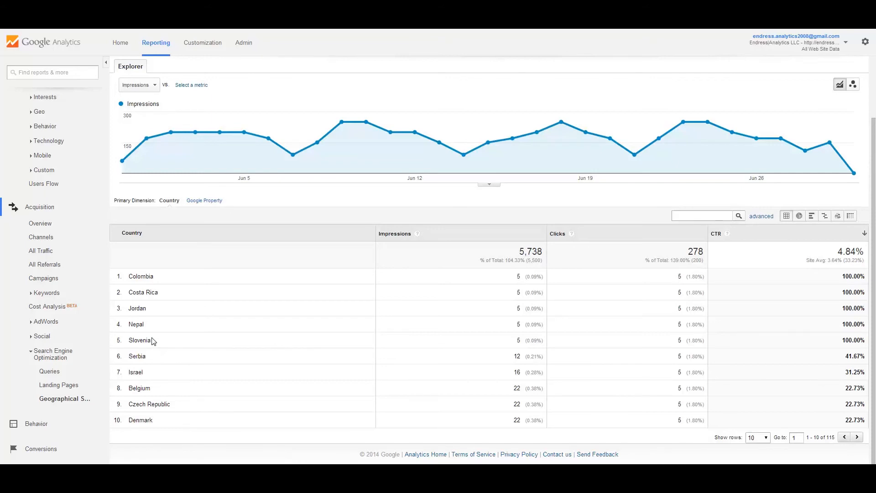
mouse_move(483, 299)
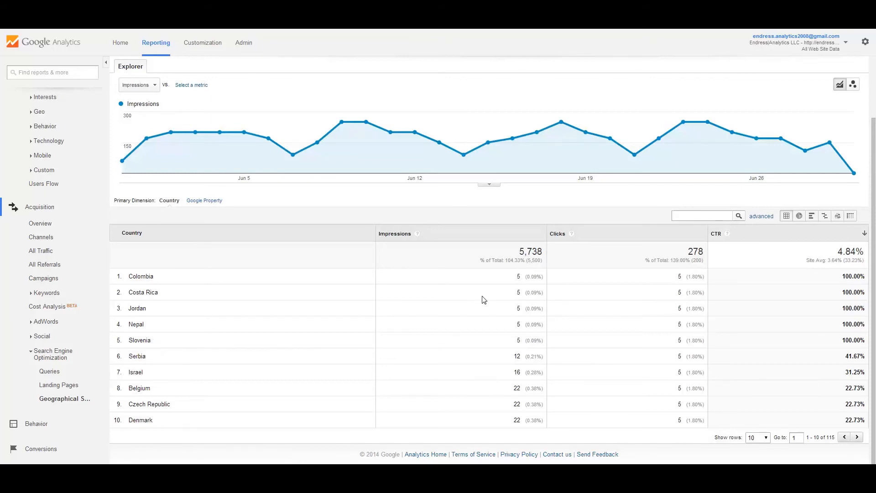
mouse_move(158, 361)
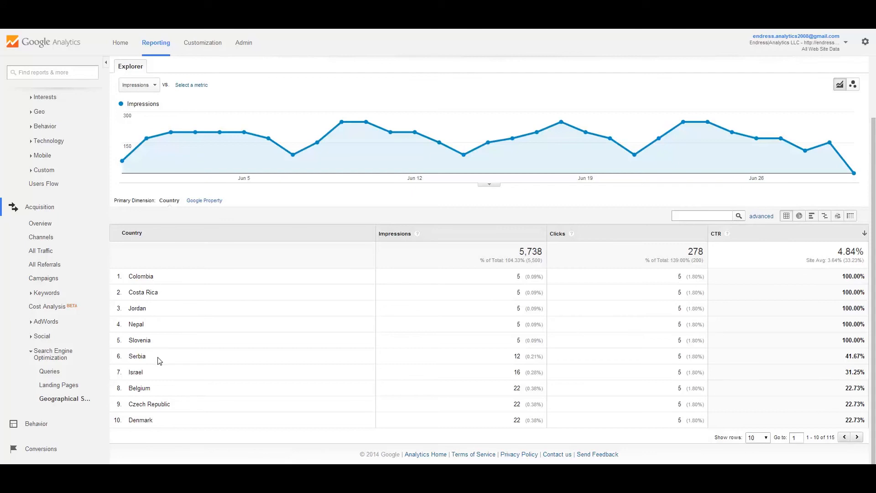
mouse_move(216, 361)
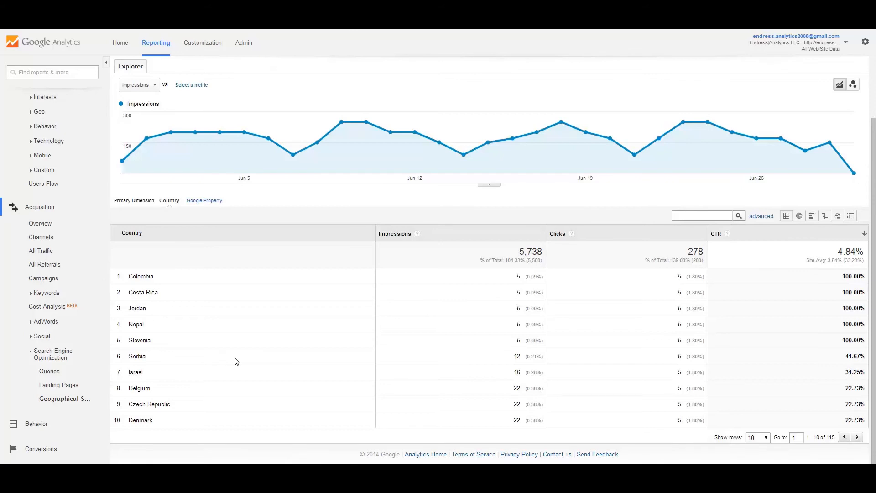
mouse_move(165, 203)
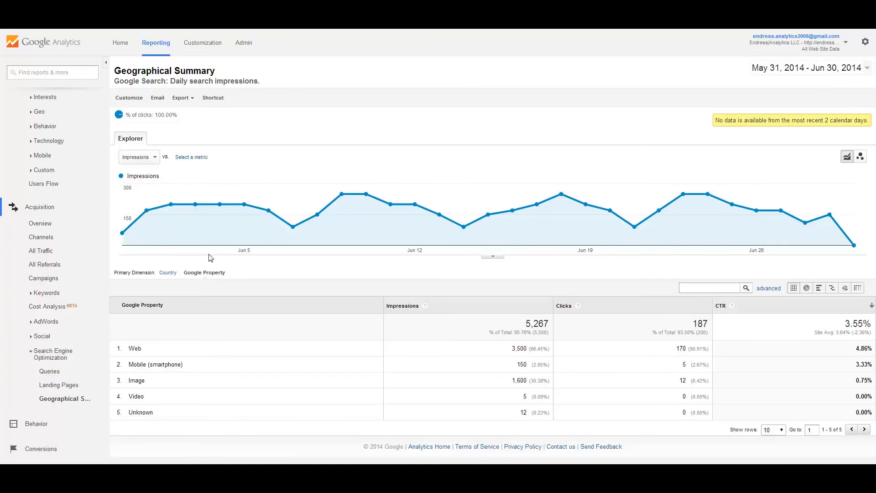
mouse_move(192, 286)
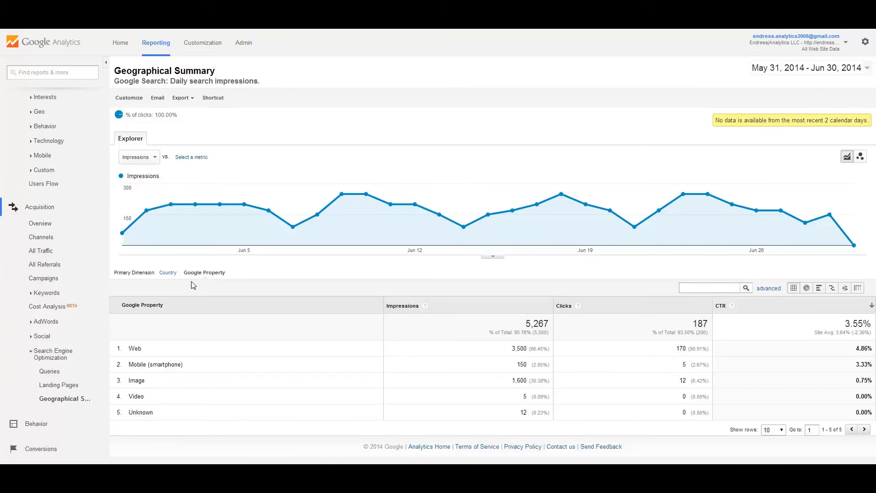
mouse_move(132, 345)
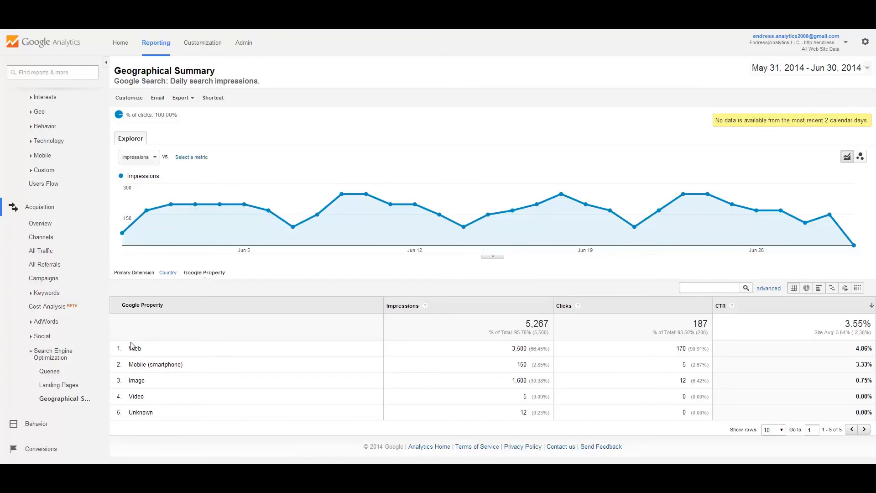
mouse_move(153, 416)
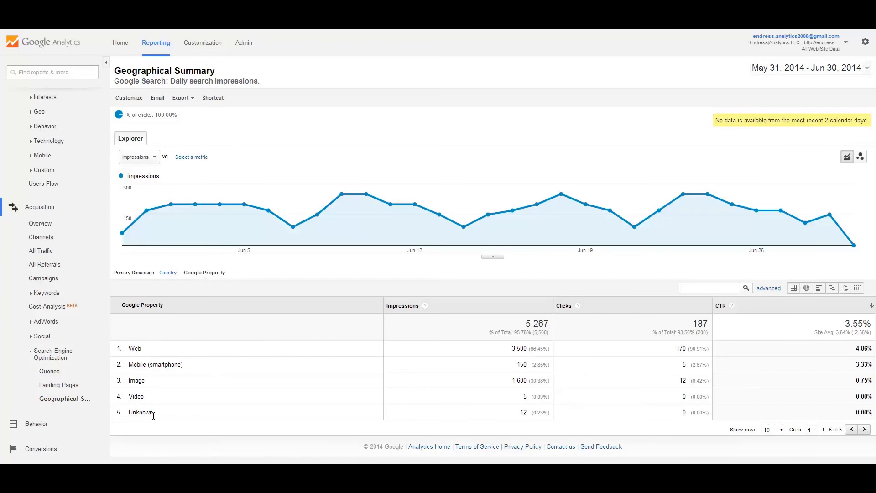
mouse_move(141, 390)
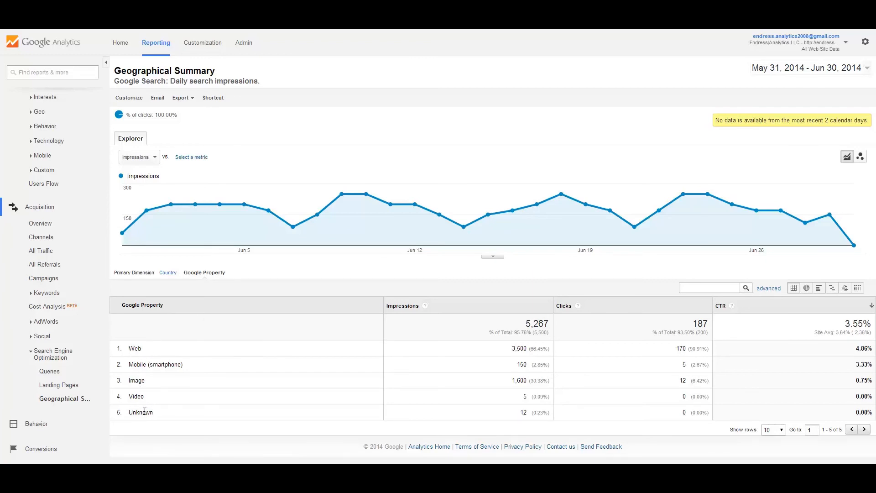
mouse_move(140, 350)
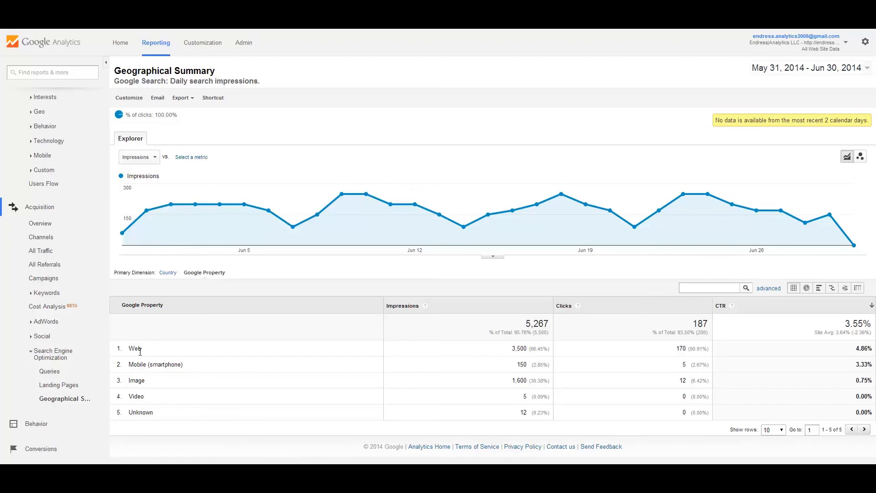
mouse_move(480, 383)
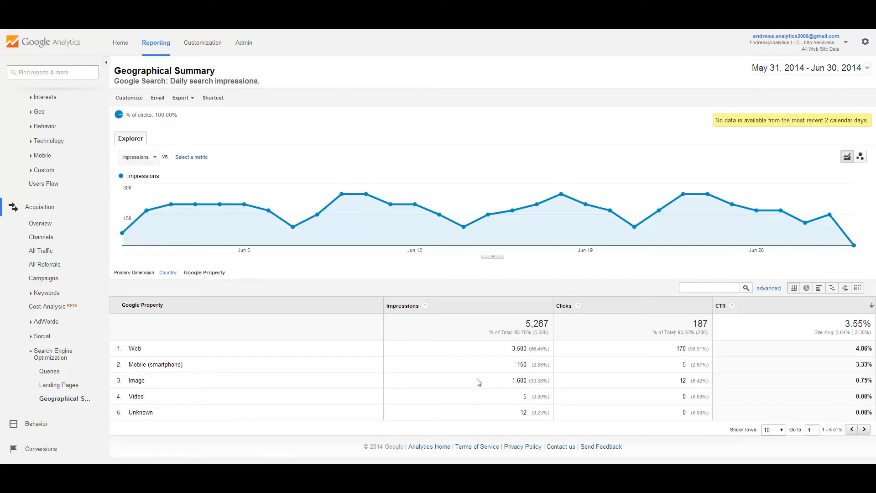
mouse_move(529, 390)
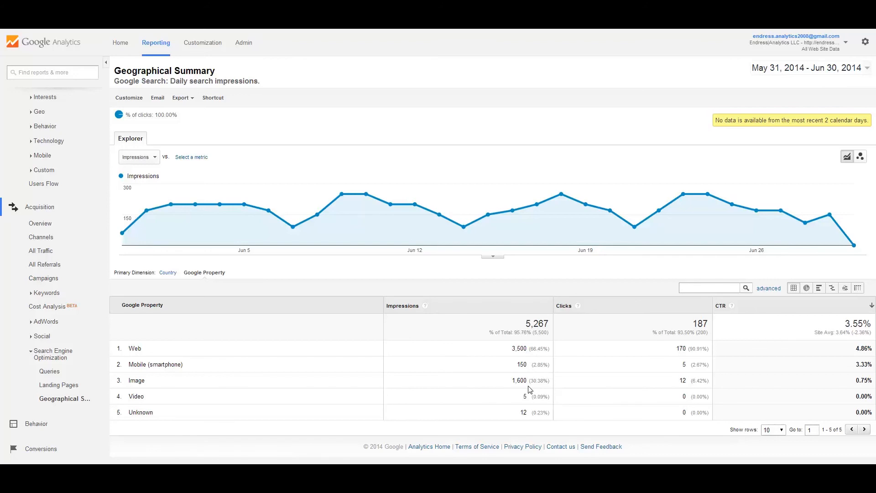
mouse_move(126, 353)
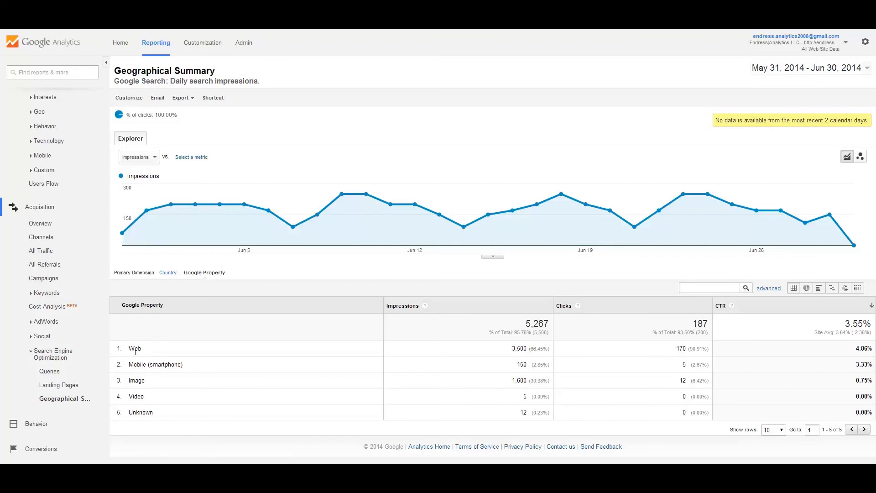
mouse_move(143, 374)
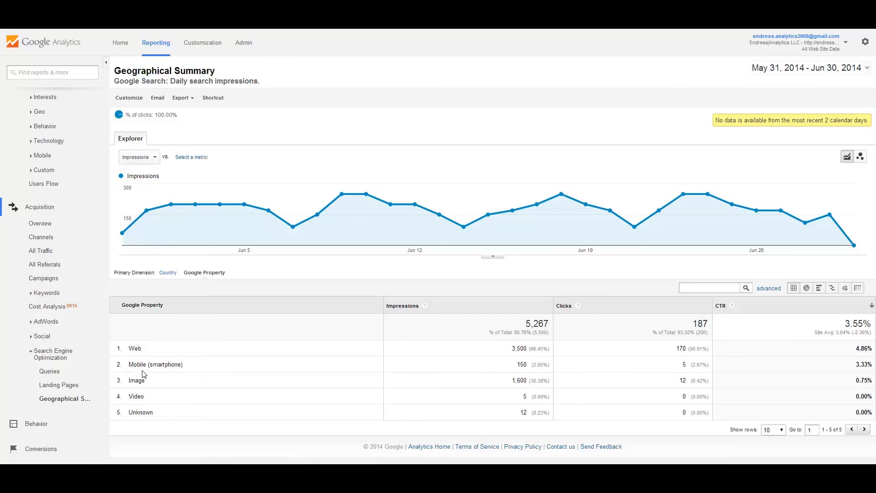
- Sort the Google Property breakdown by Clicks, highest first
left_click(563, 305)
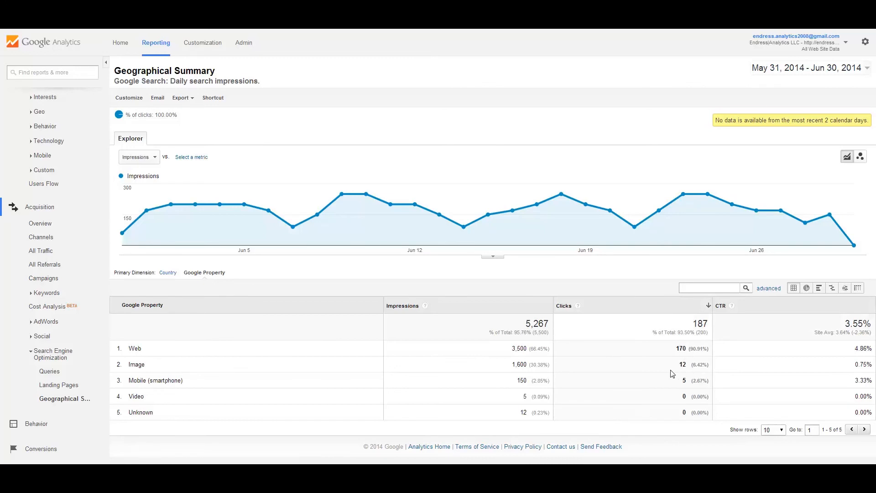
mouse_move(827, 342)
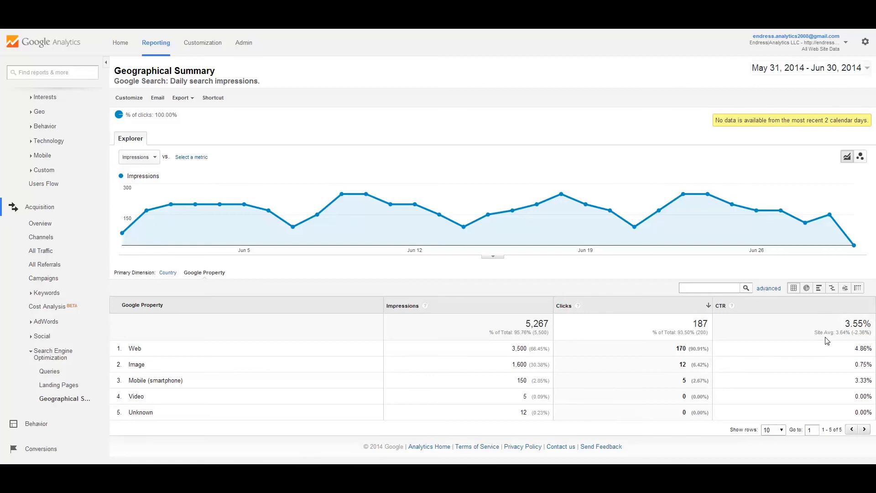
mouse_move(829, 312)
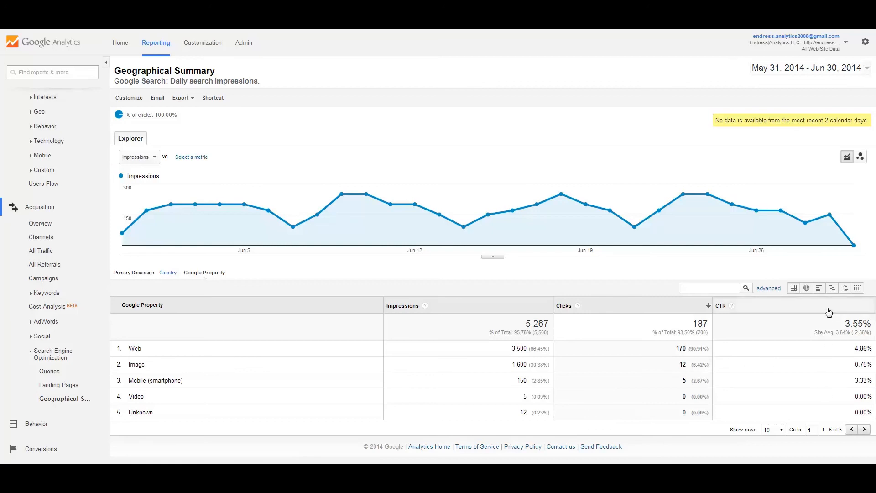
left_click(721, 305)
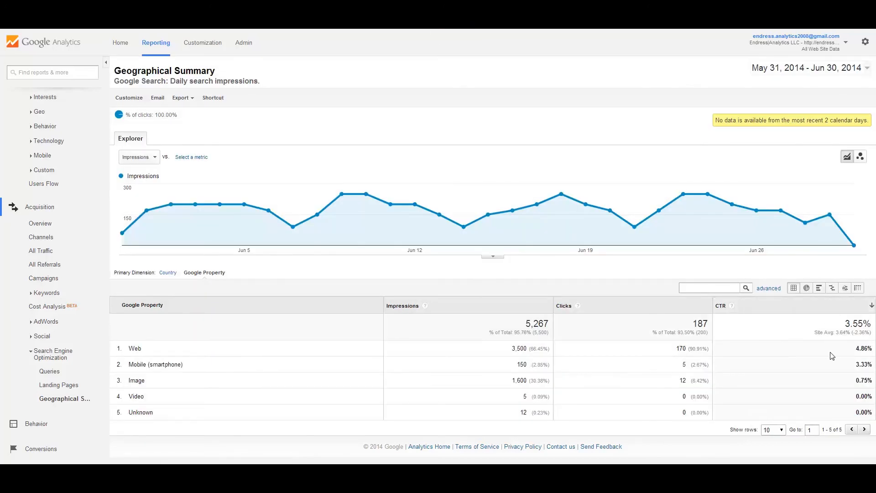
mouse_move(829, 370)
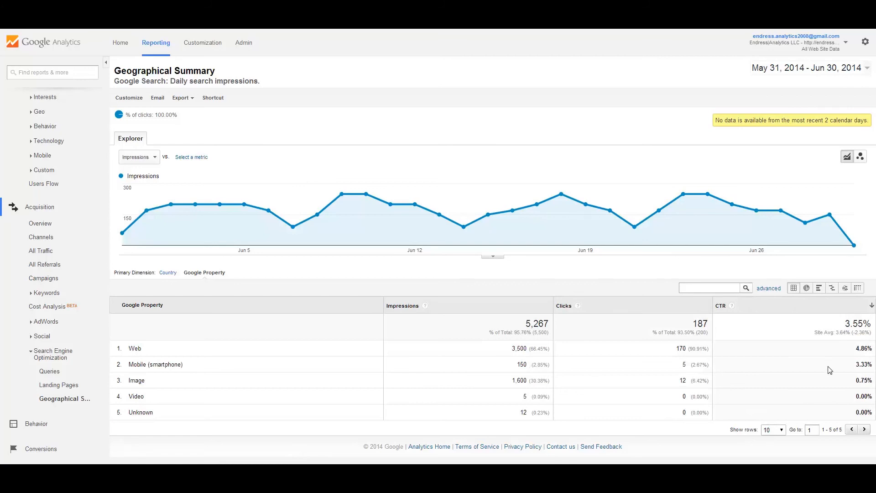
mouse_move(867, 368)
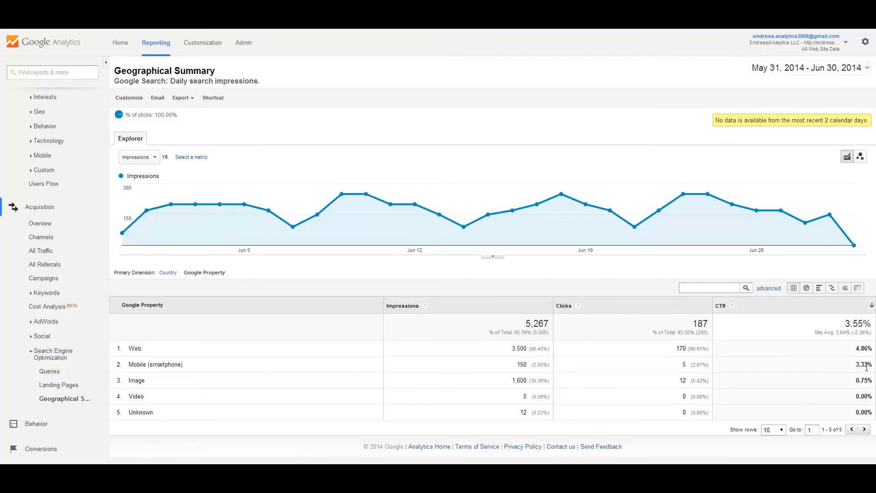
mouse_move(806, 375)
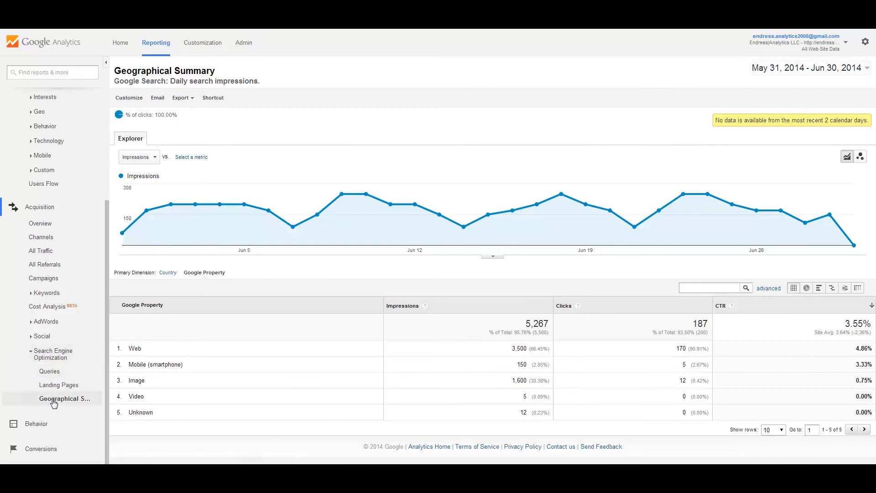
mouse_move(49, 371)
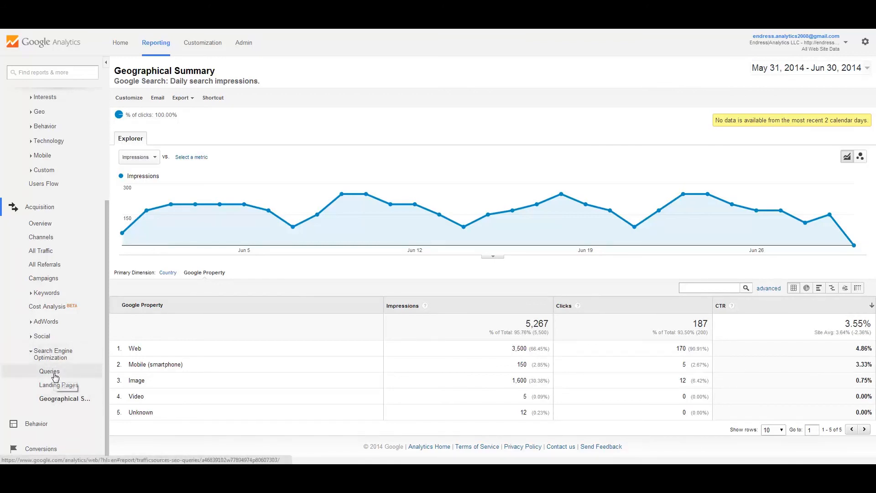
mouse_move(49, 372)
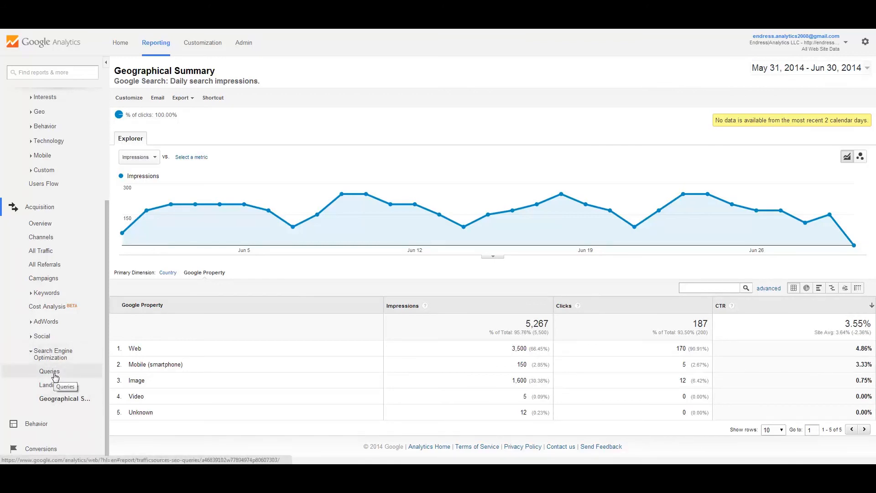